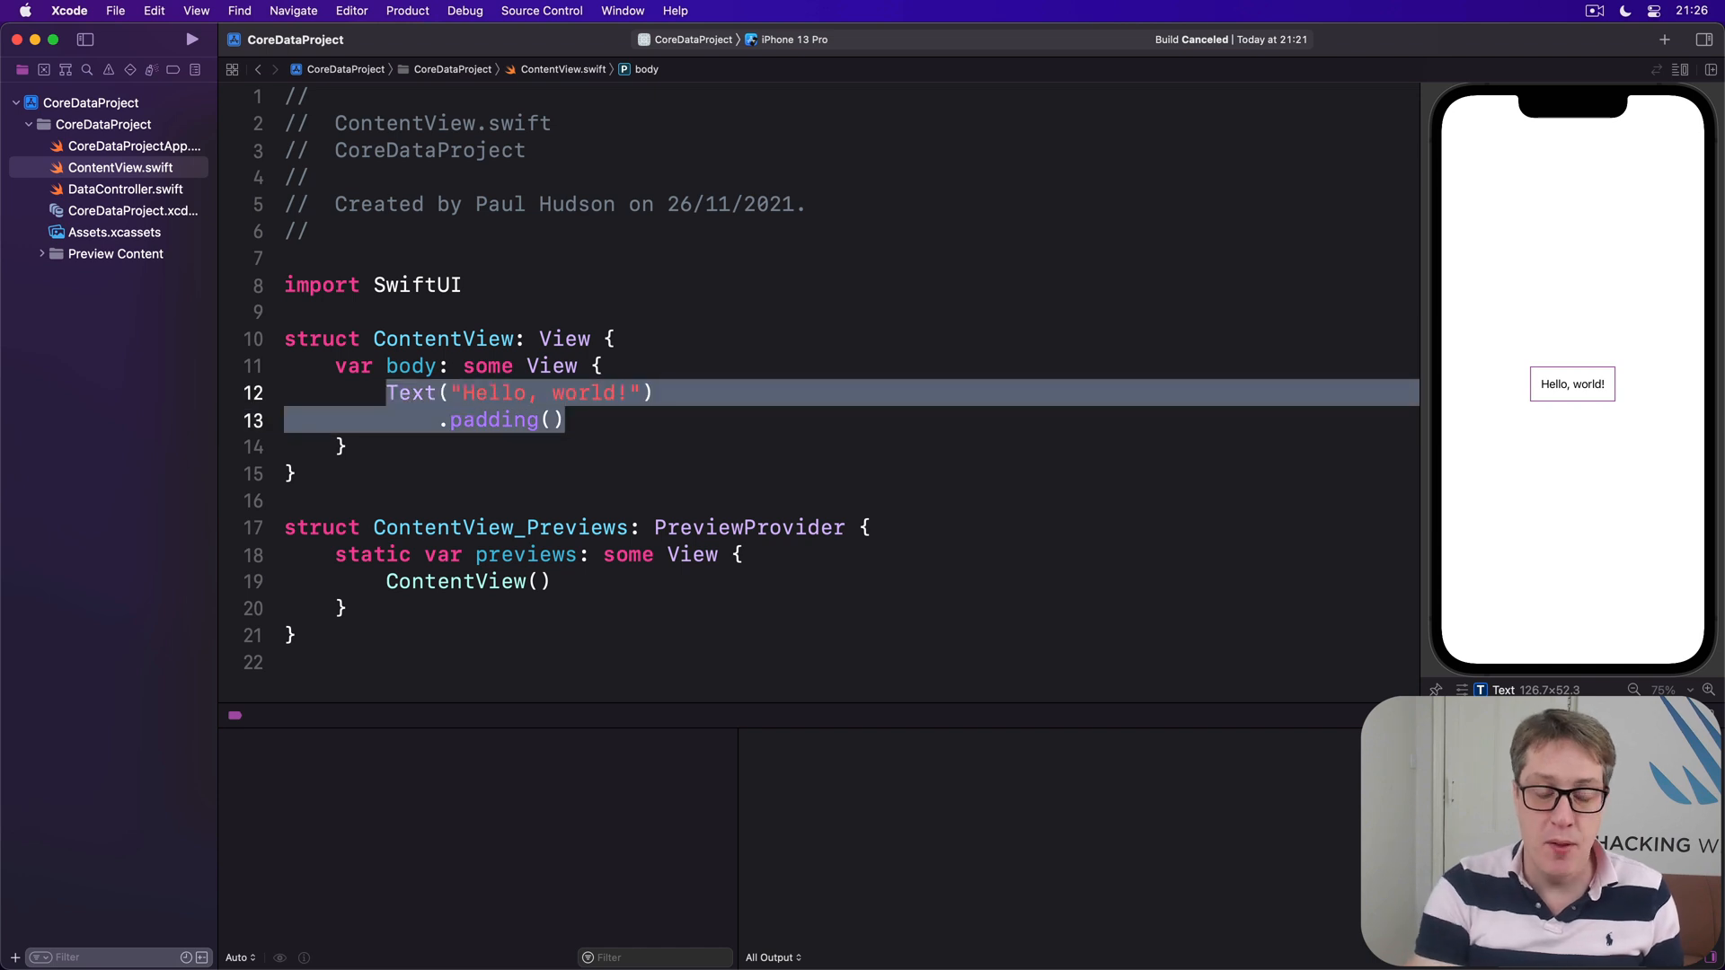
# Step: Write a List with ForEach over [2, 4, 6, 8, 10], id: \.self, showing "\($0) is even"
pyautogui.write('L')
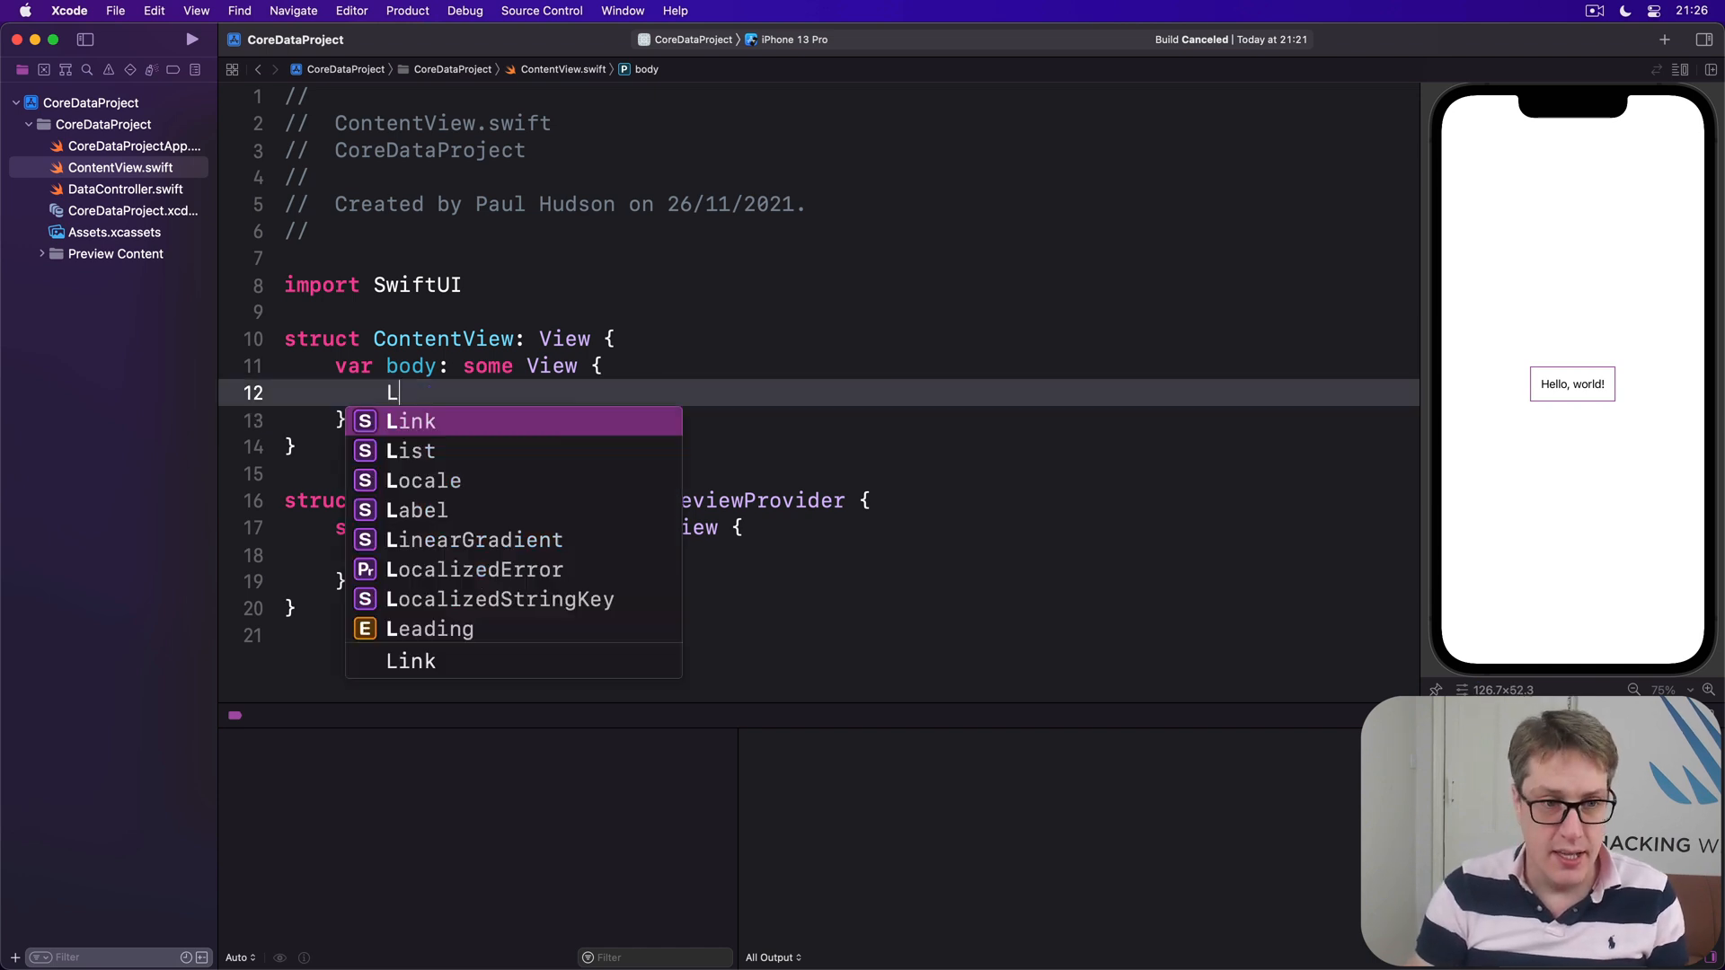
pyautogui.write('ForEach([2, 4,')
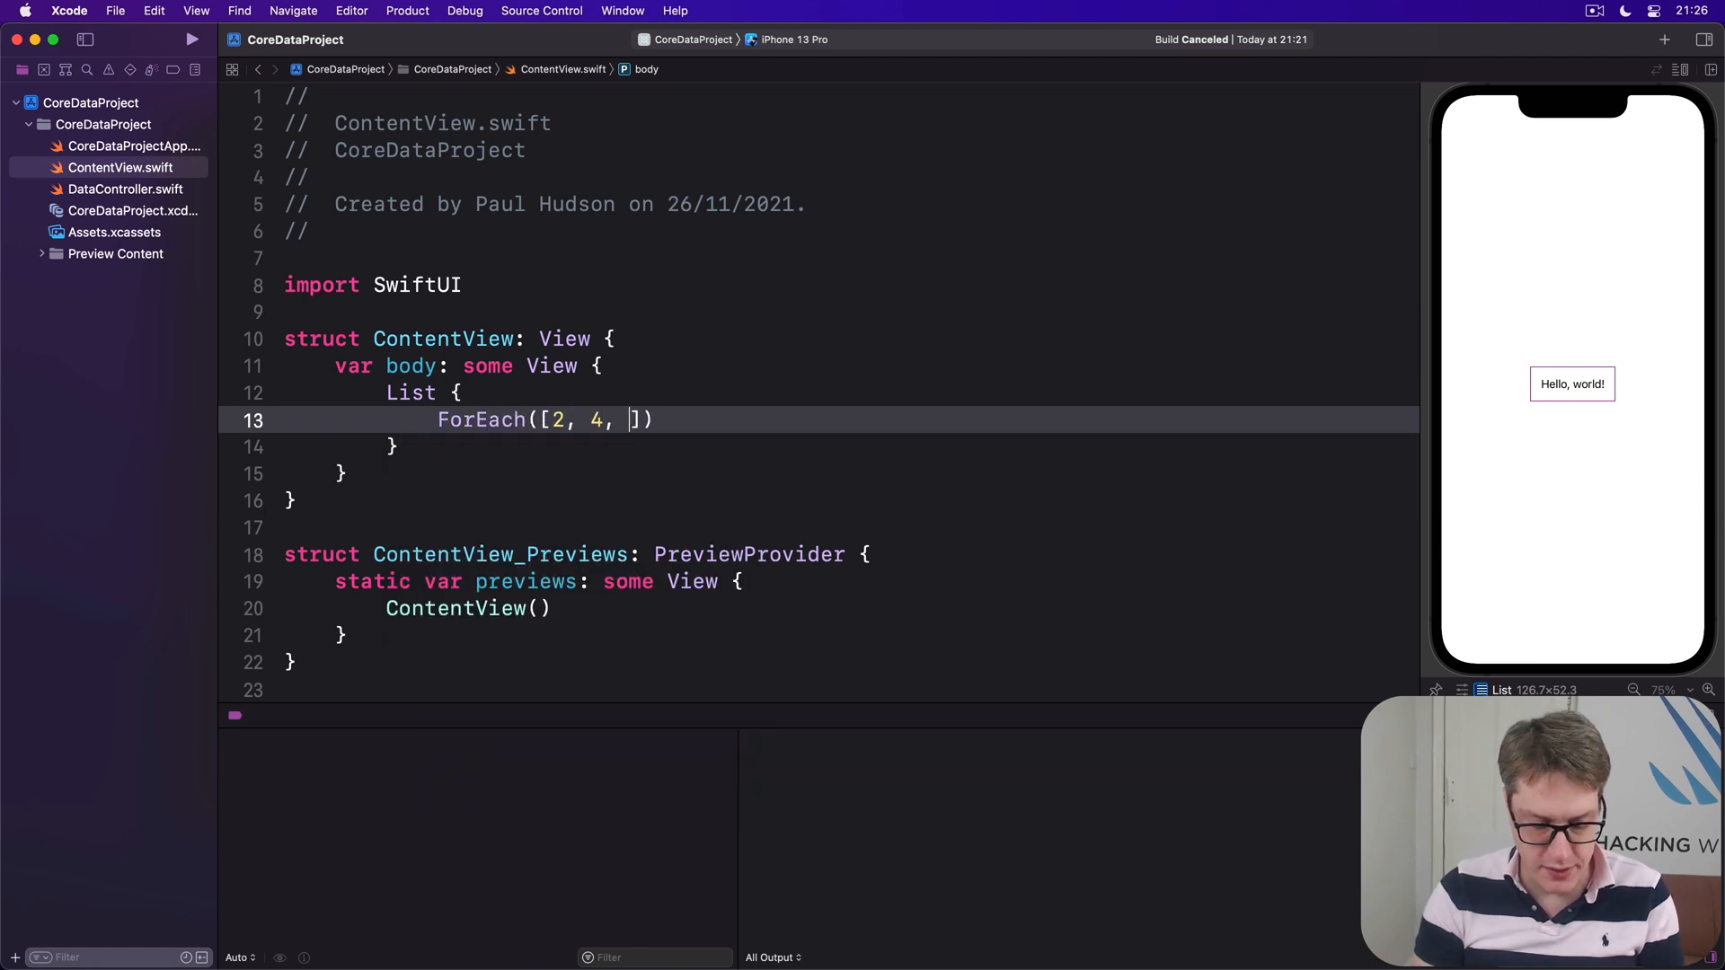
pyautogui.write('6, 8, 10], i')
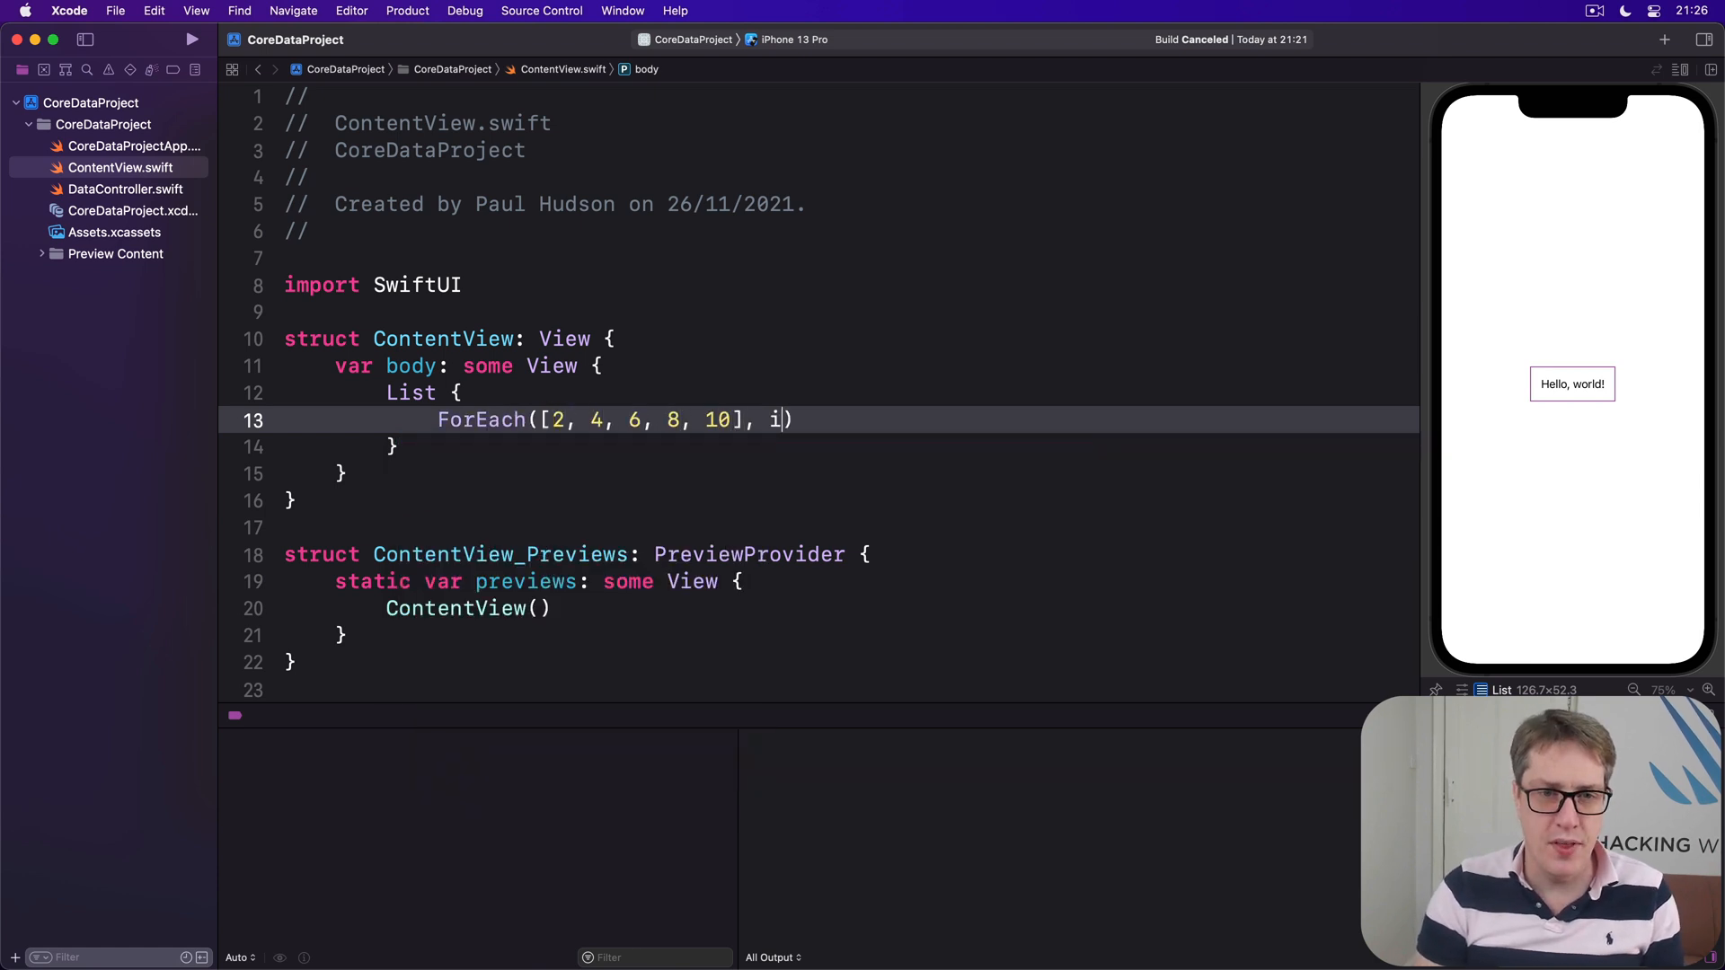
pyautogui.write('d: \\.self) {')
pyautogui.write('Text("\\')
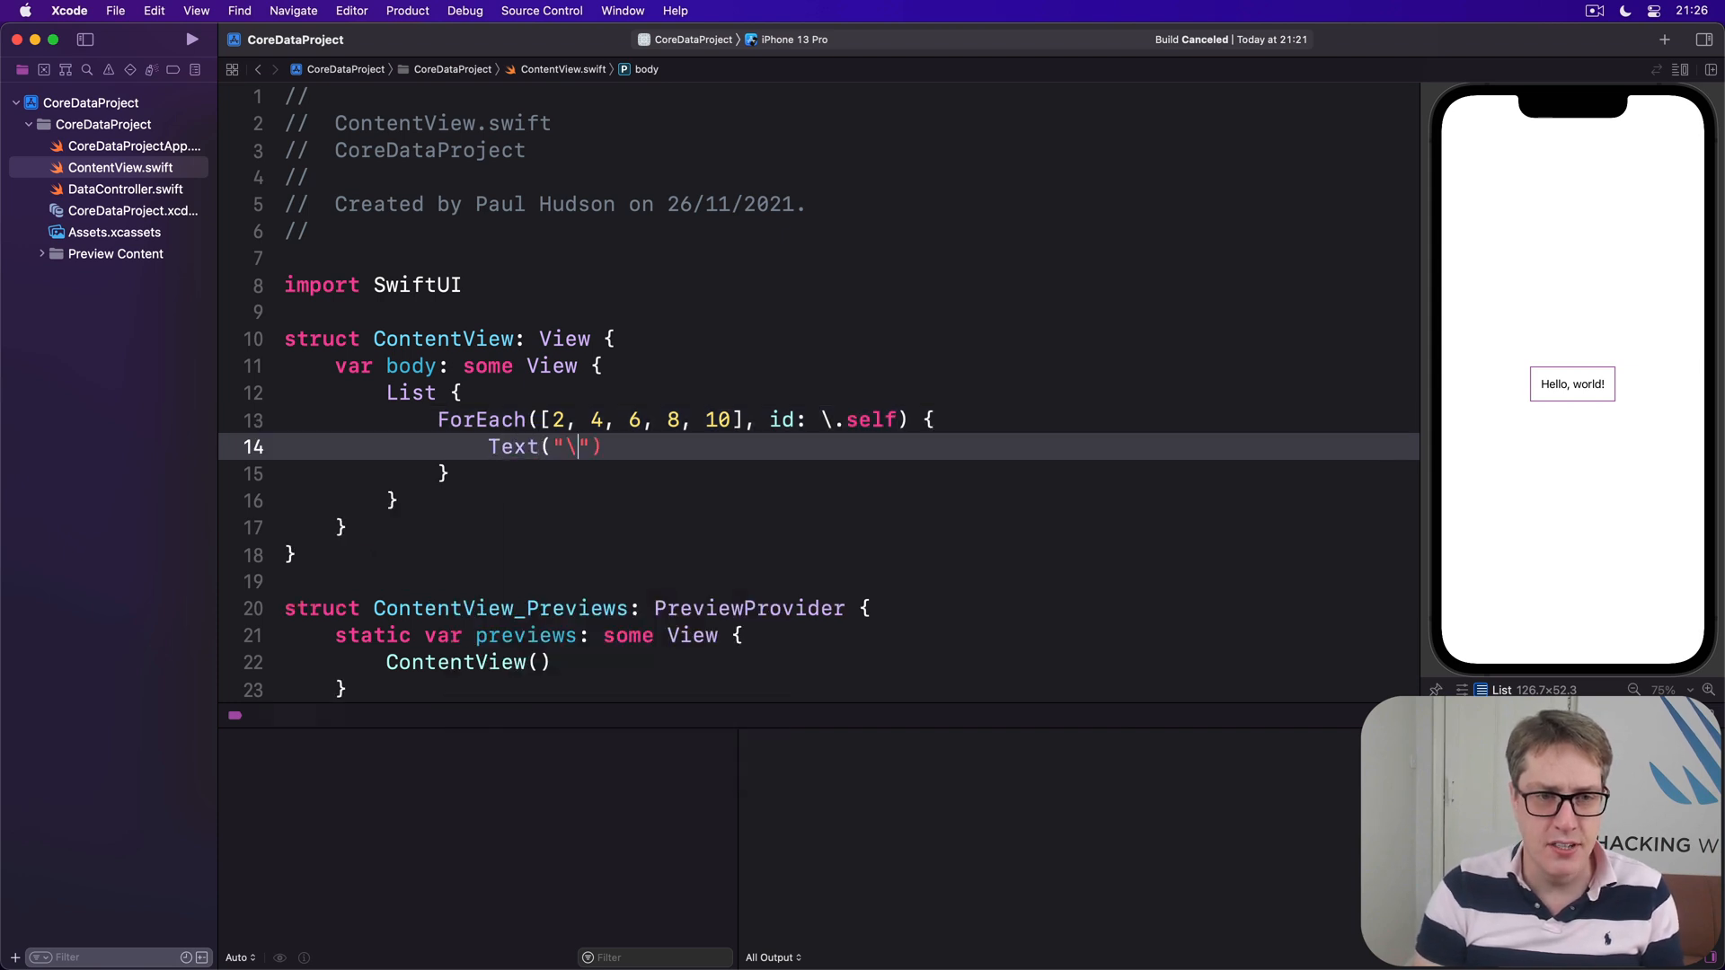
pyautogui.write('($0)')
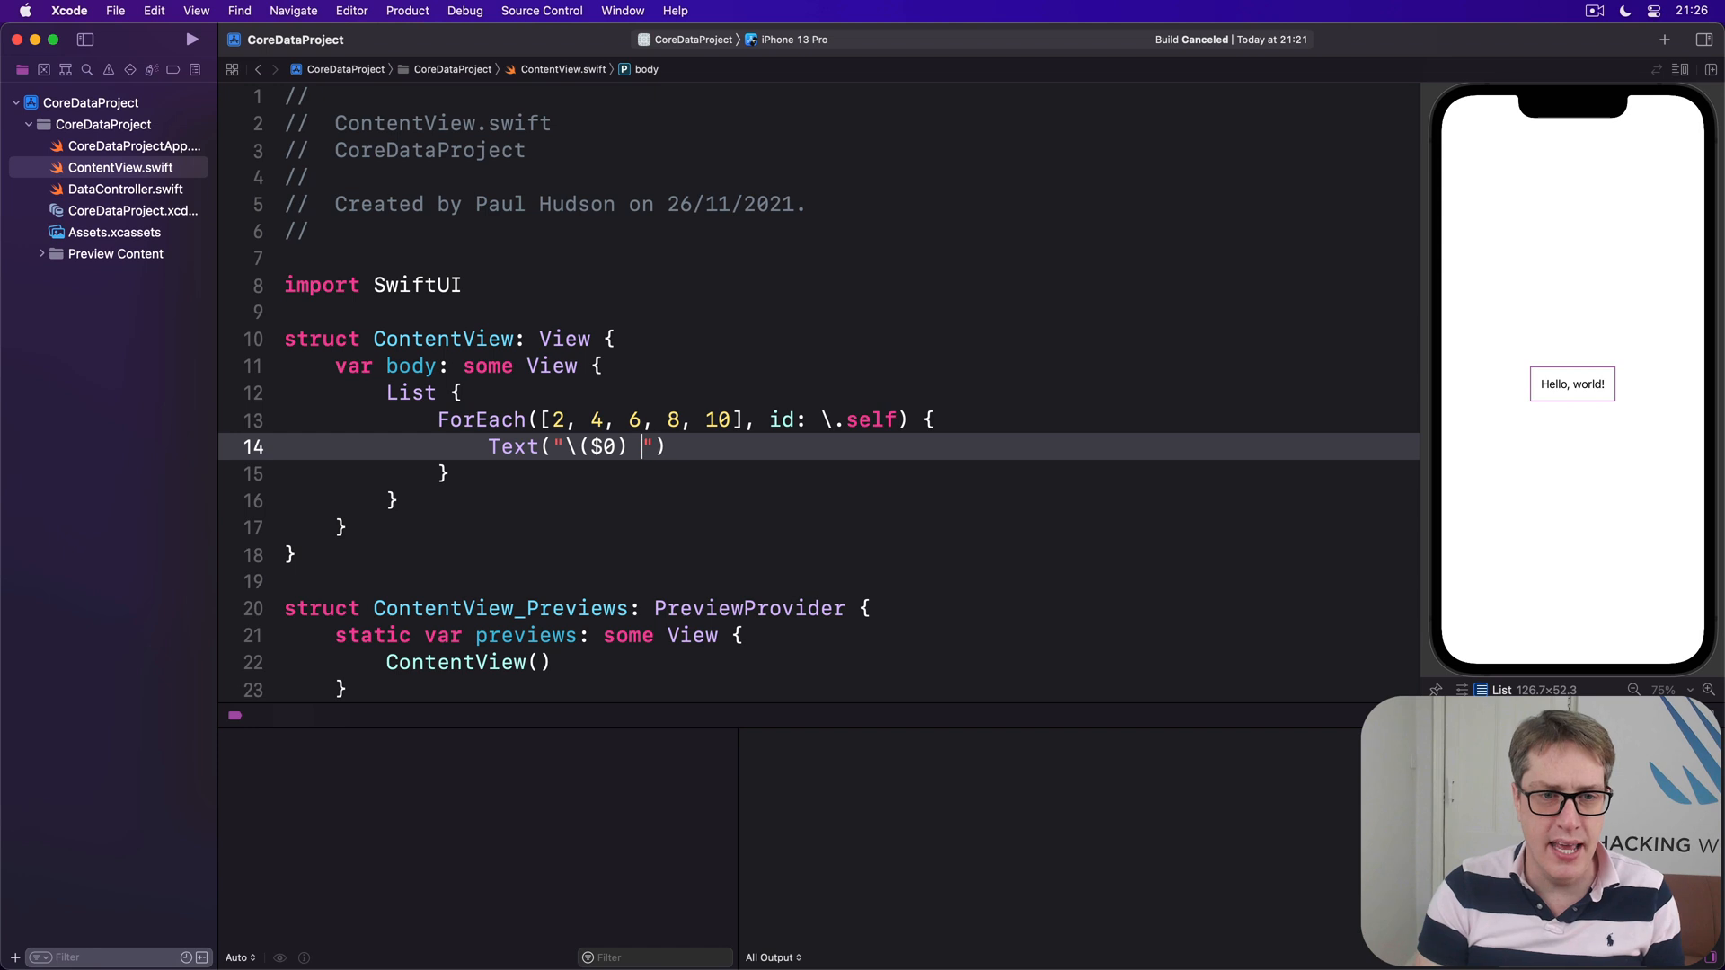
pyautogui.write('is even')
pyautogui.write('struct St')
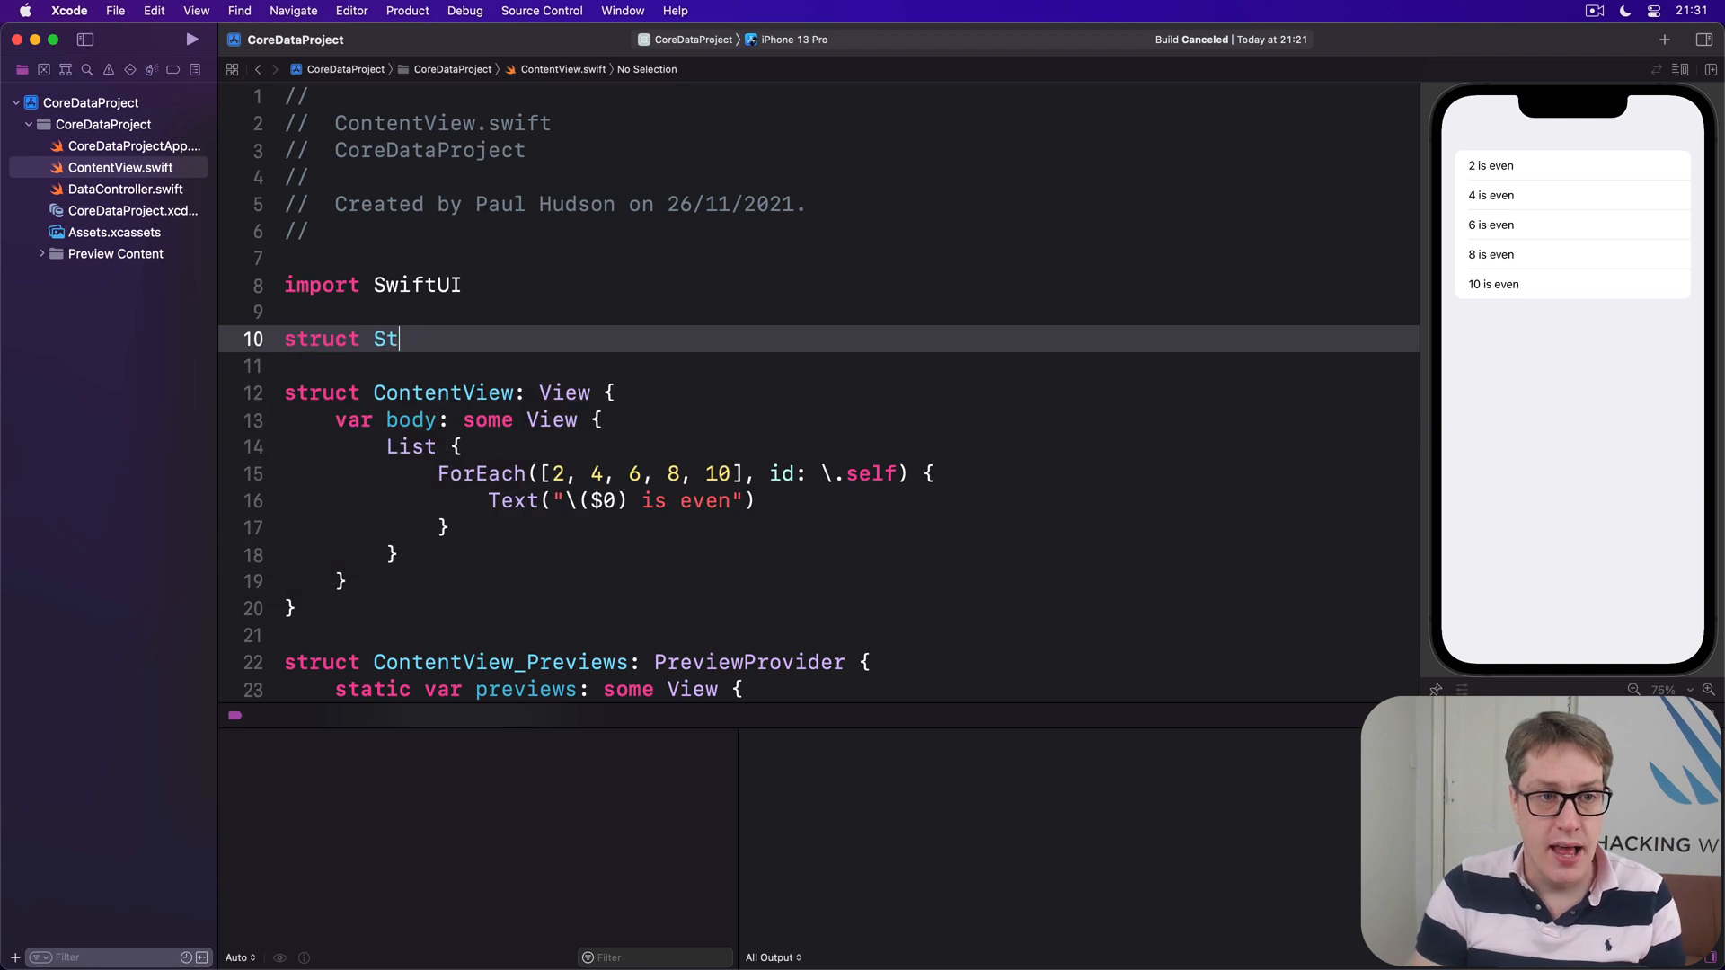
# Step: Declare struct Student: Hashable with a name: String property
pyautogui.write('udent: Hashable {')
pyautogui.write('let name')
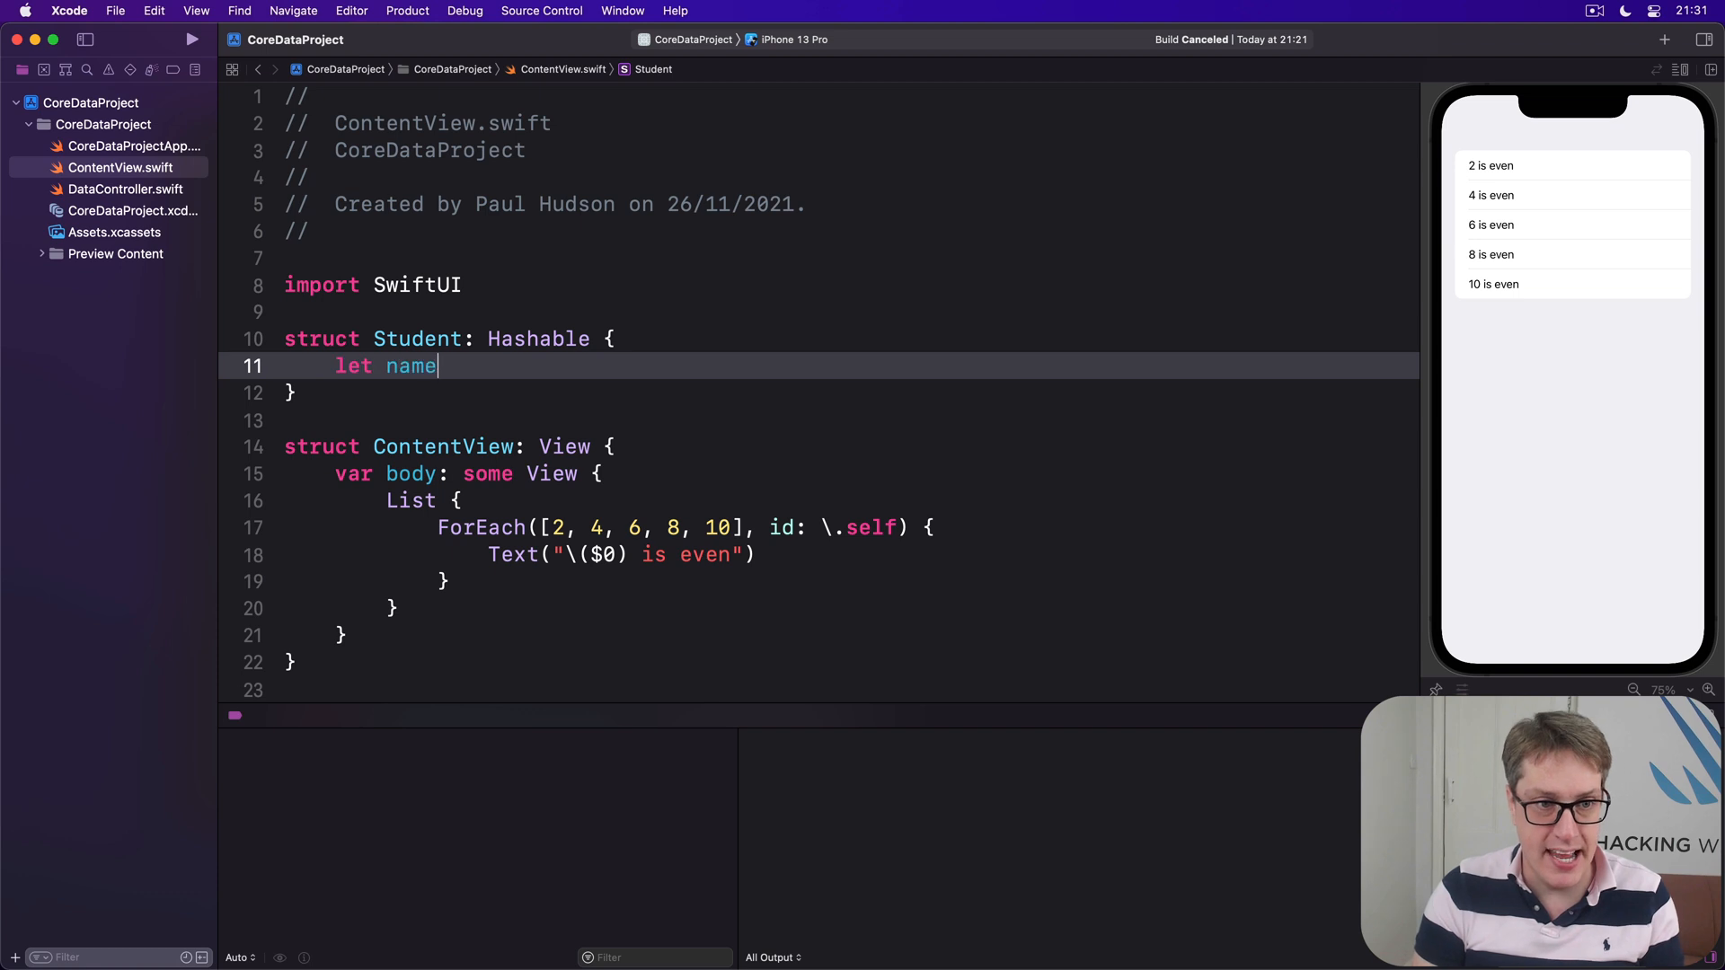
pyautogui.write(': String')
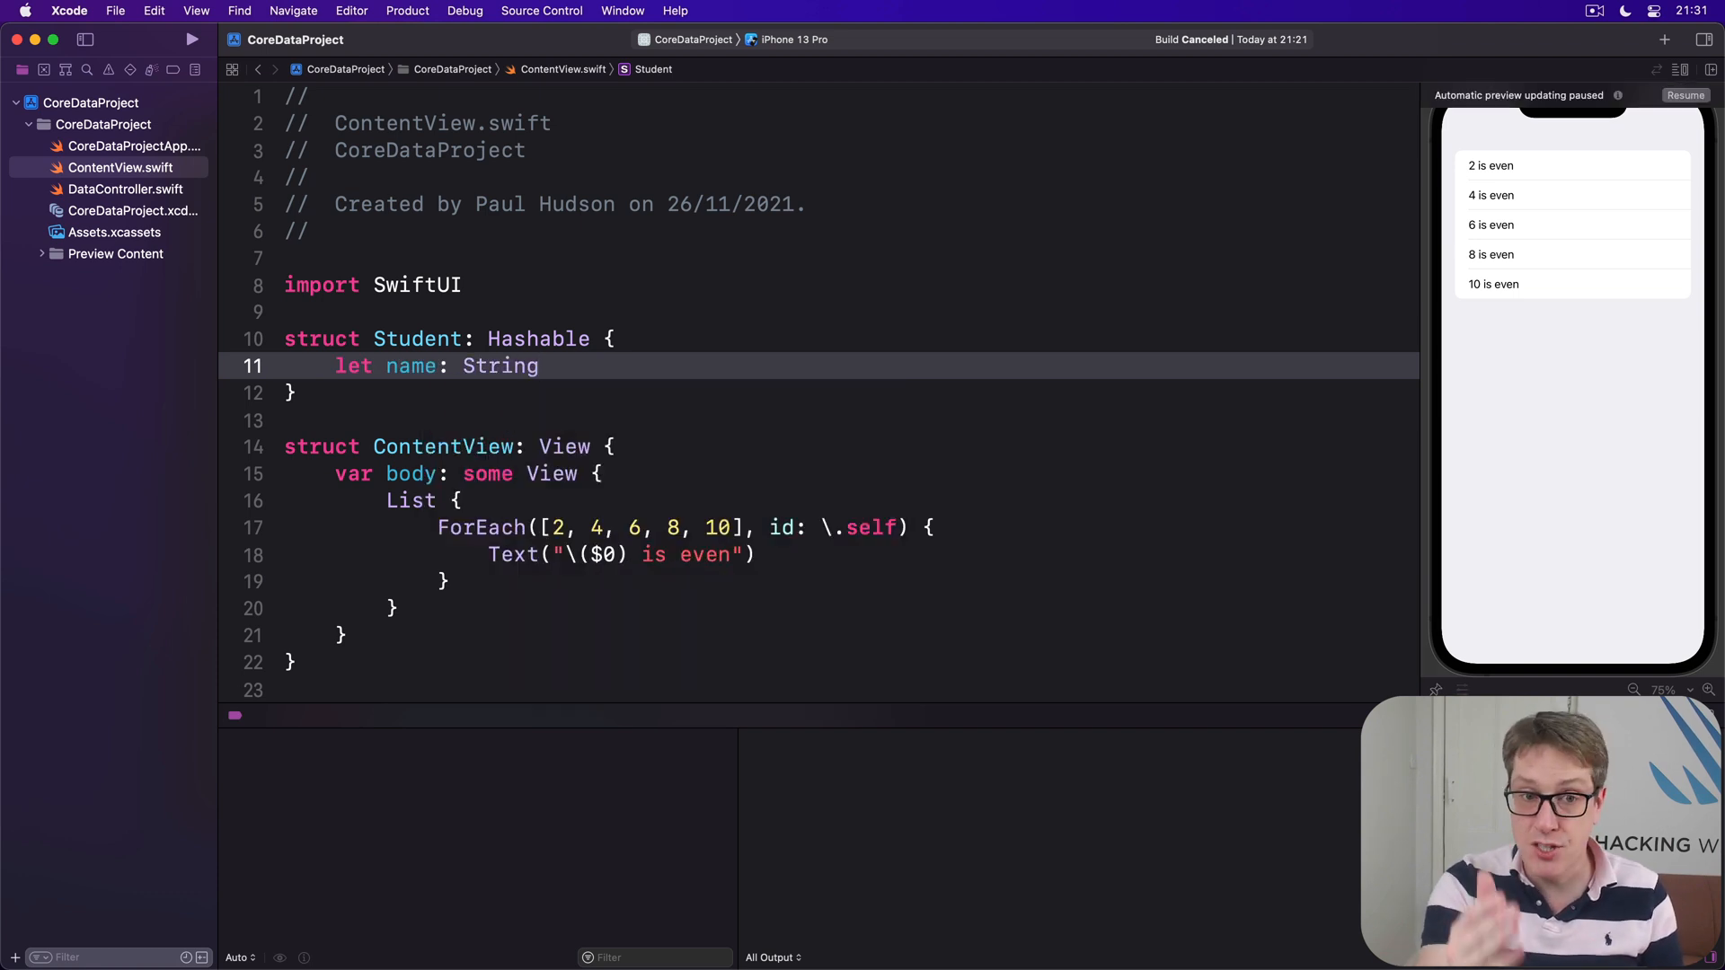
pyautogui.tripleClick(437, 365)
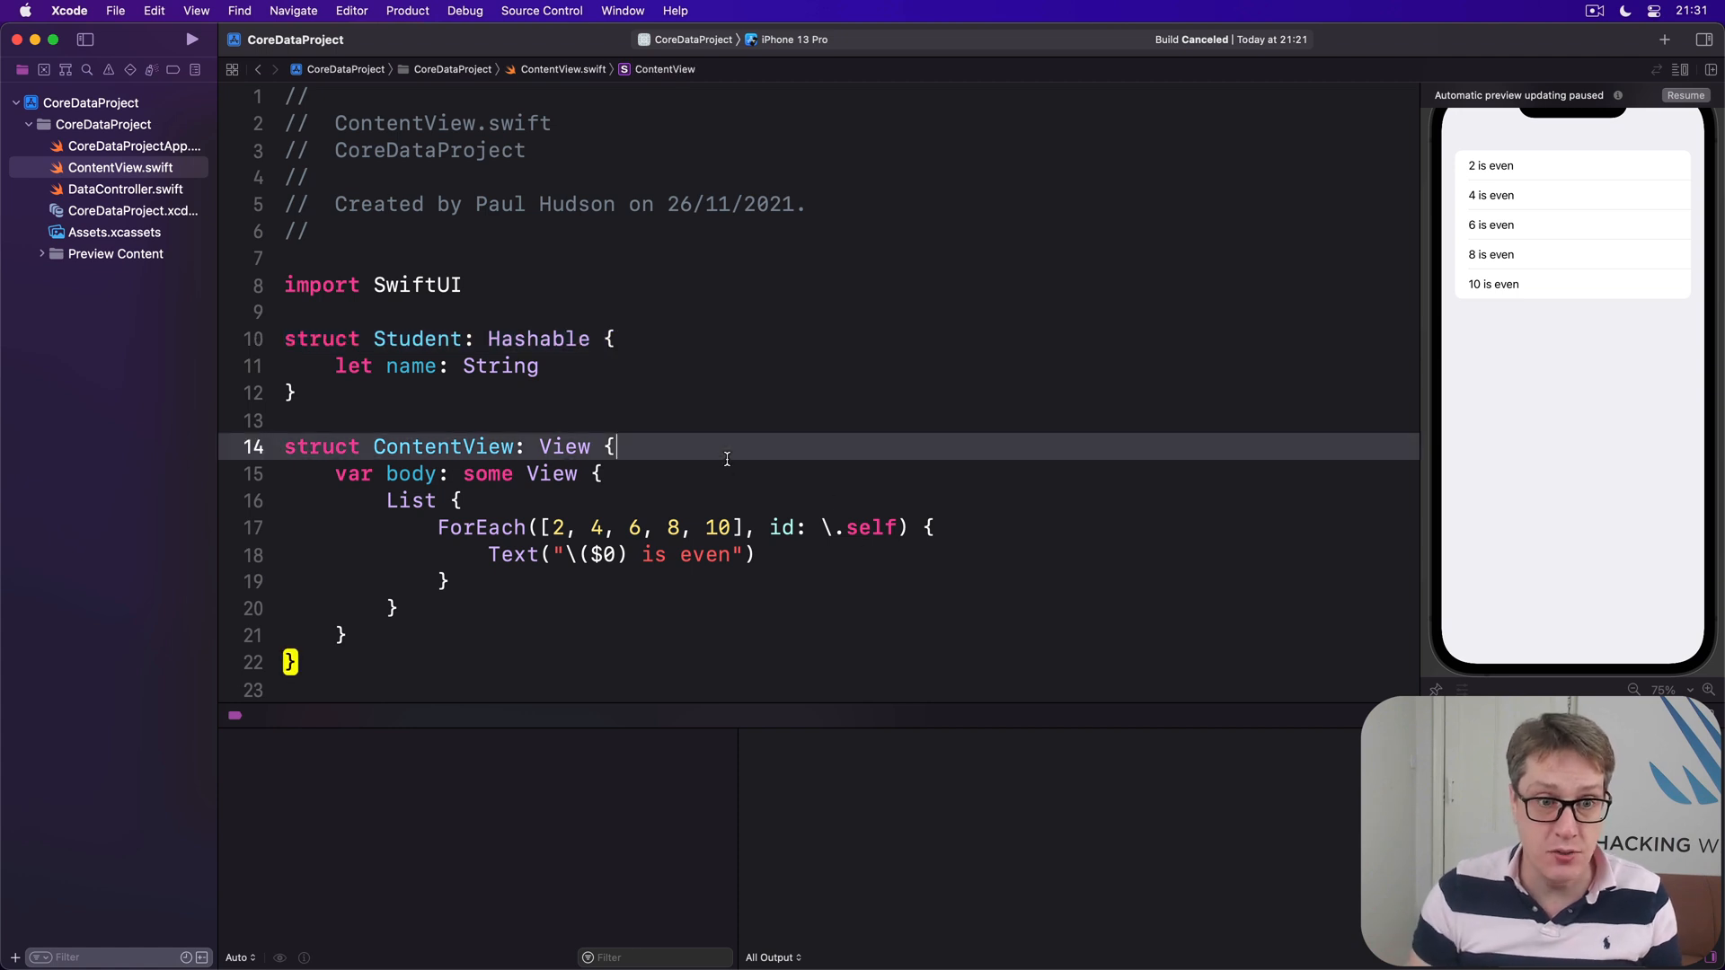
# Step: Define let students = [Student(name: "Harry Potter"), Student(name: "Hermione Granger")]
pyautogui.write('ls')
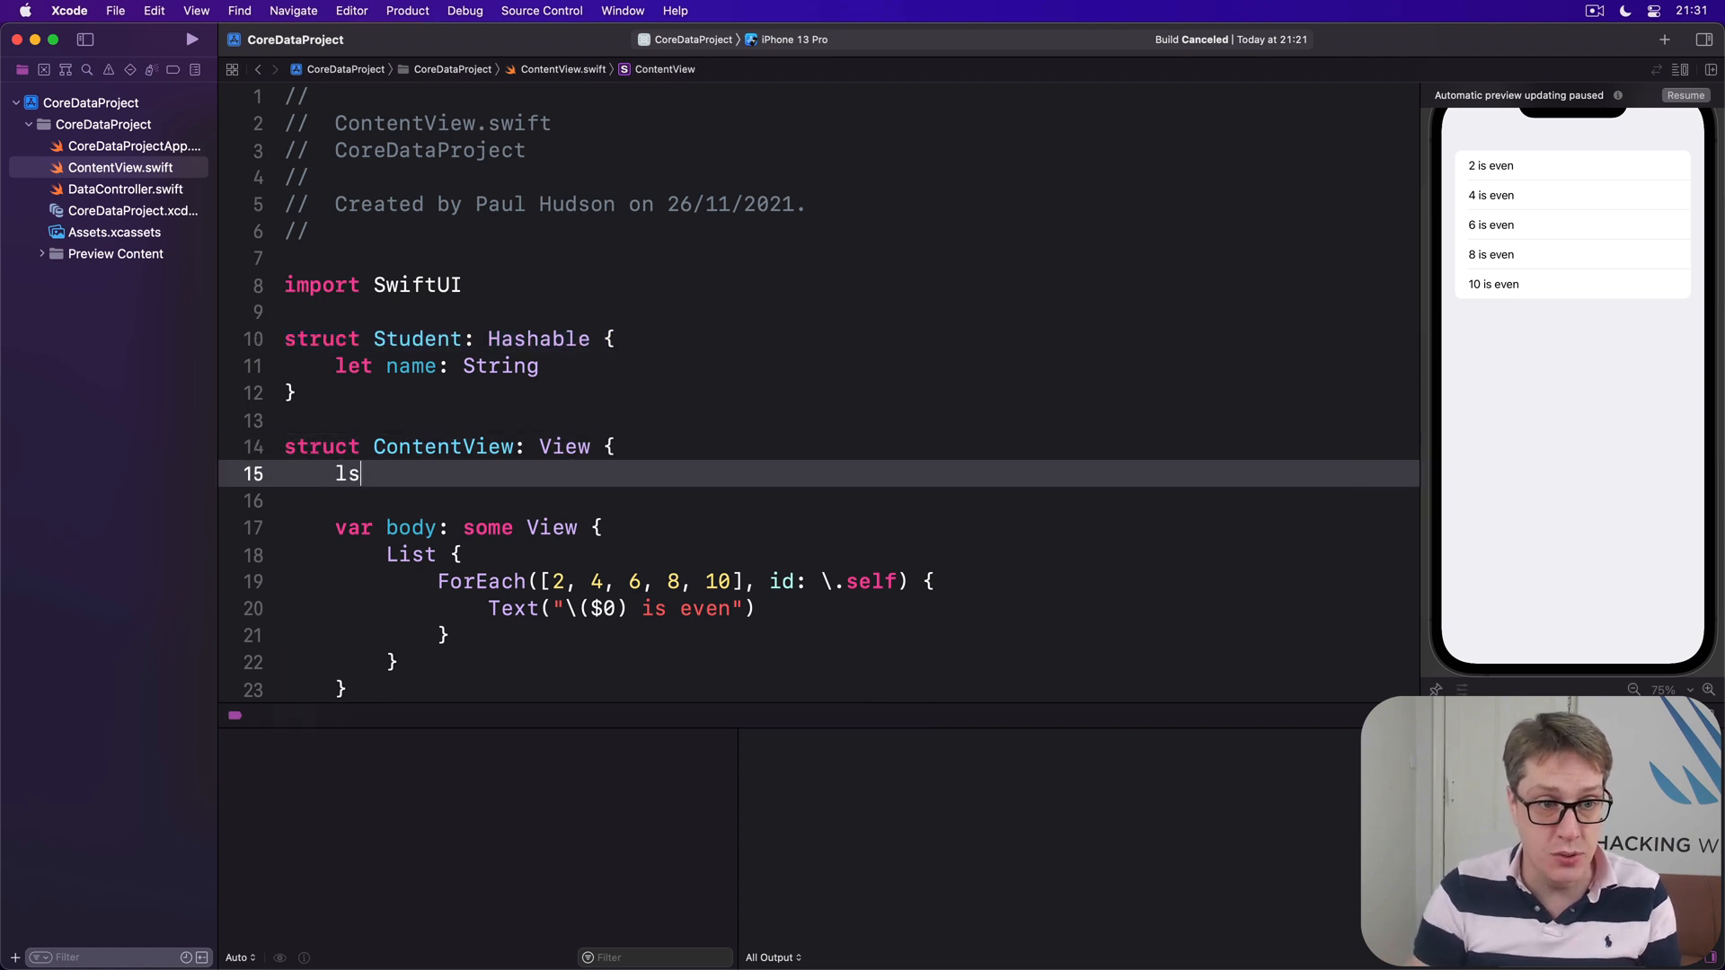
pyautogui.write('et stude')
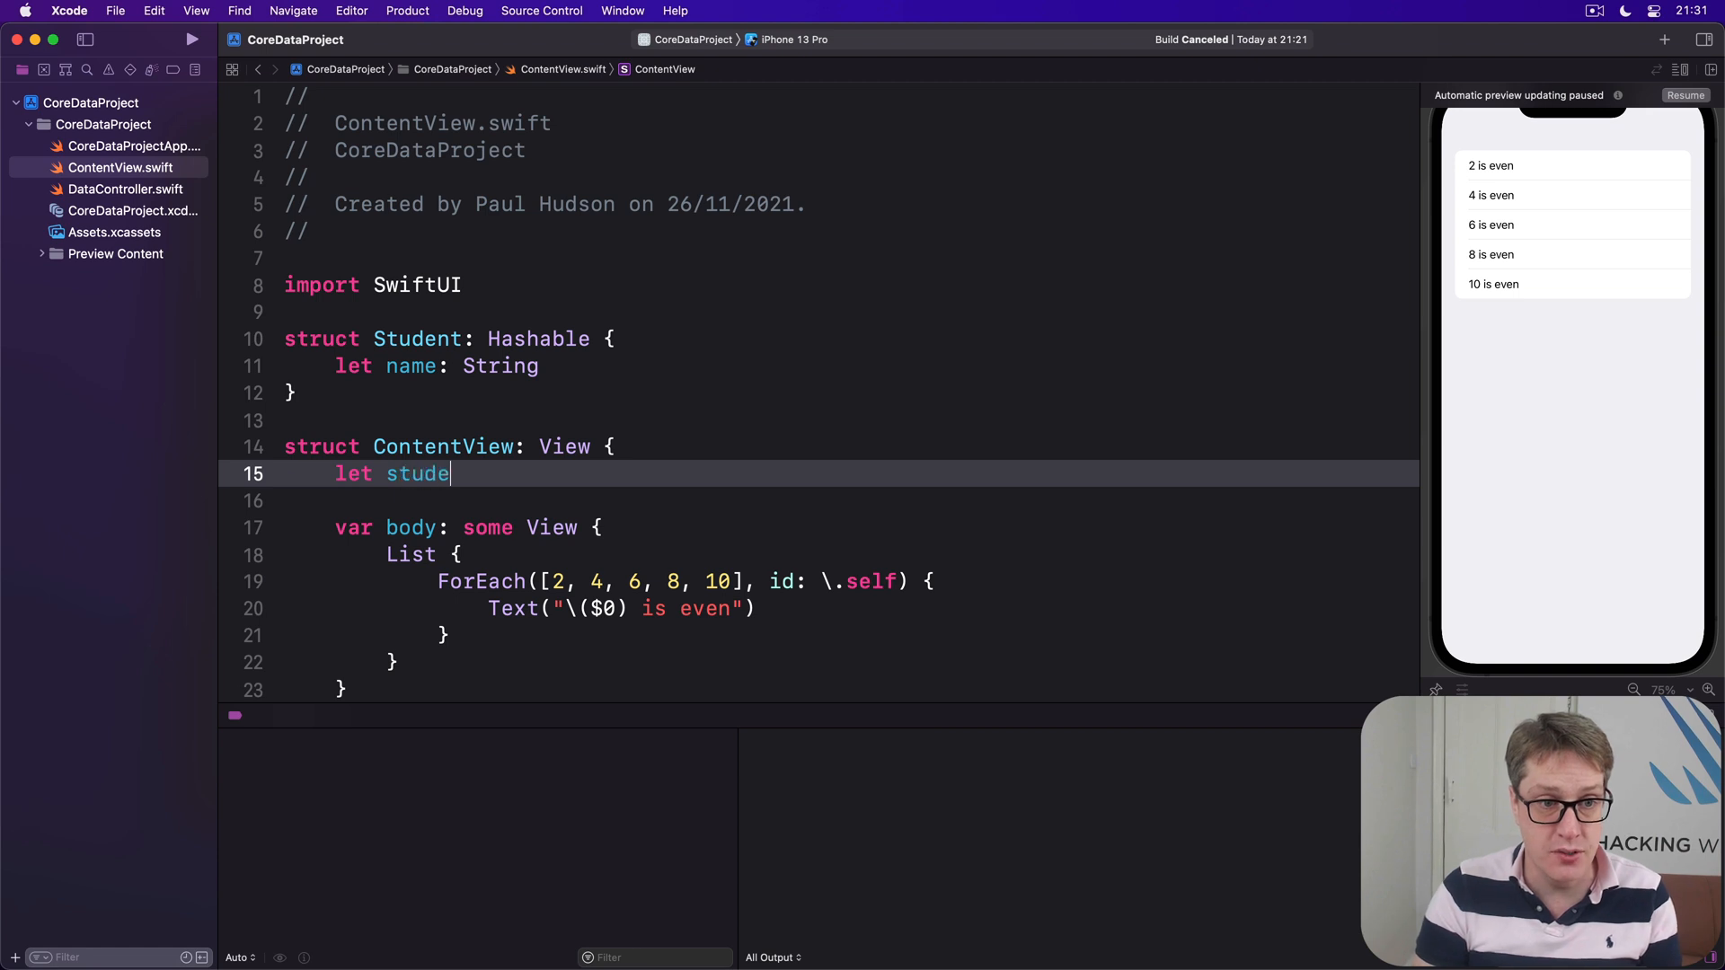
pyautogui.write('nts = [Student(name: "')
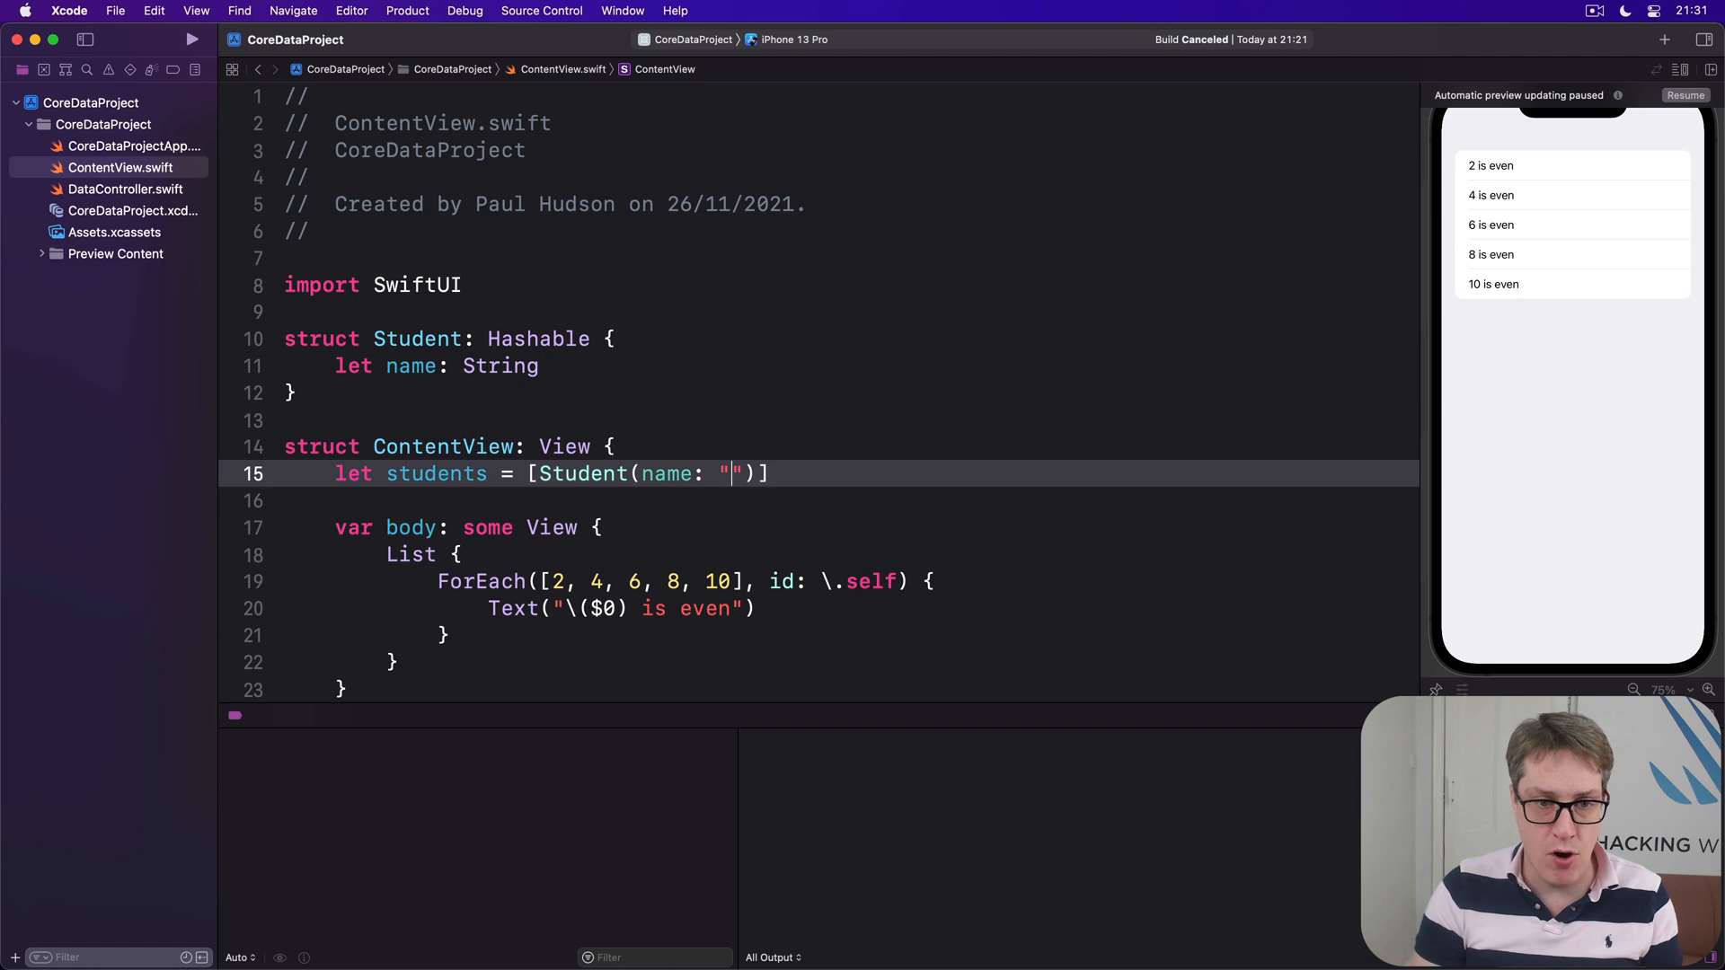
pyautogui.write('Harry Potter')
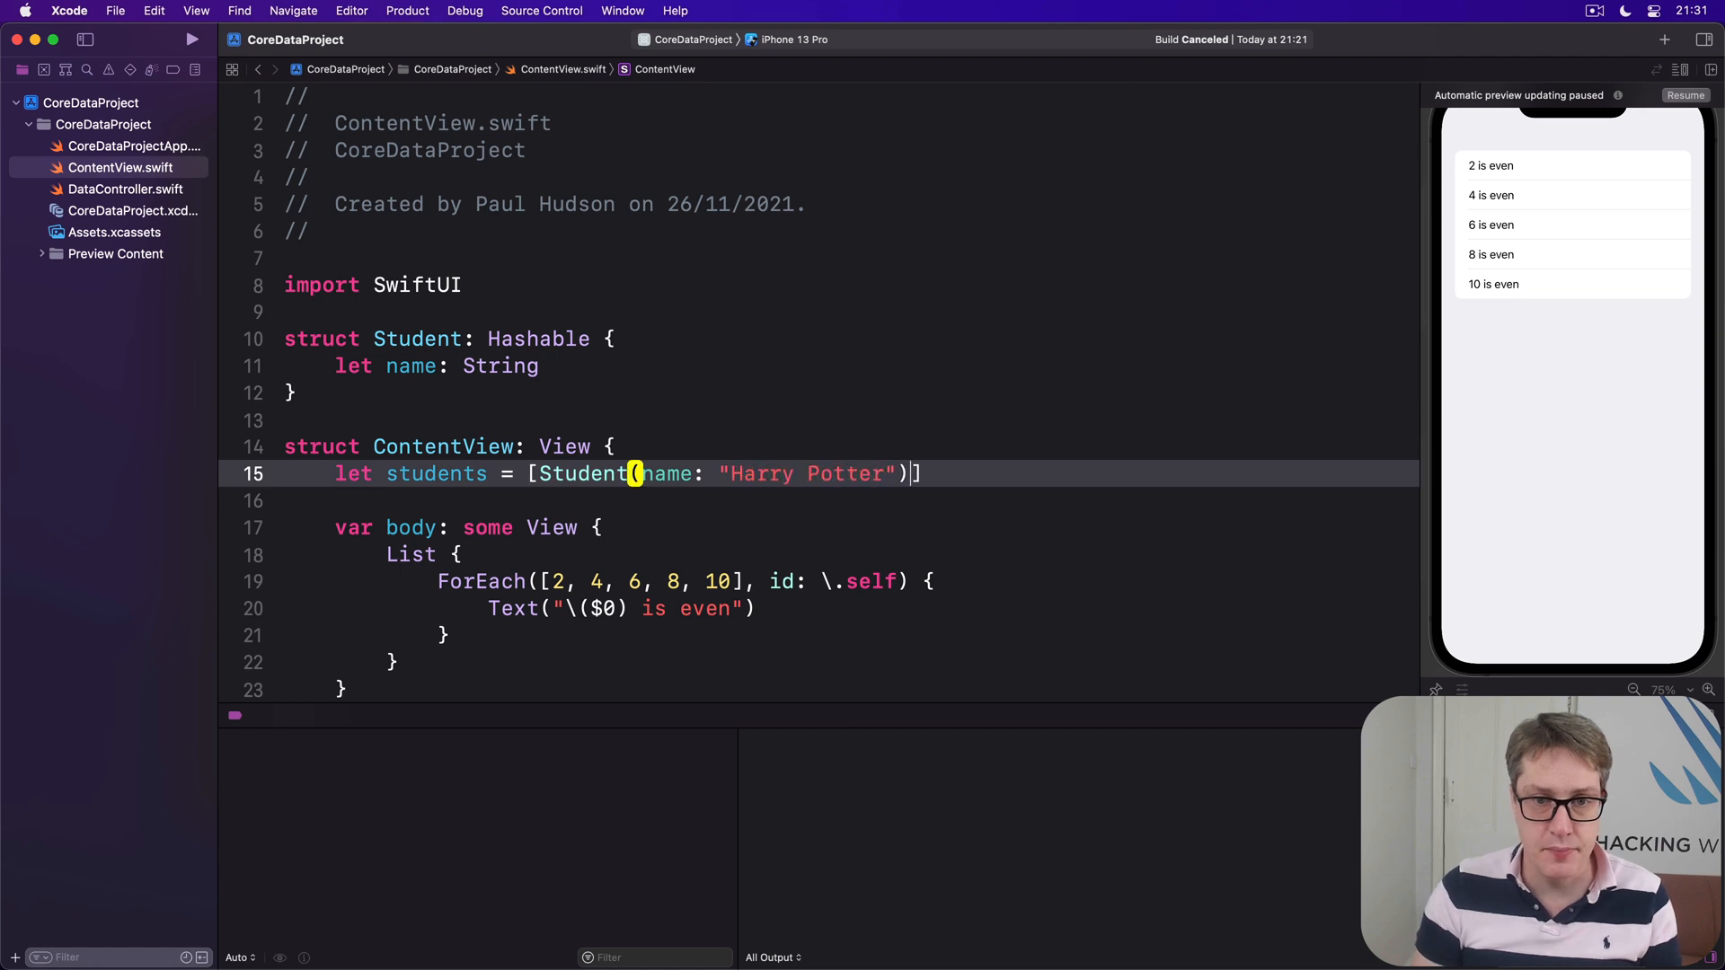
pyautogui.write(', Student(')
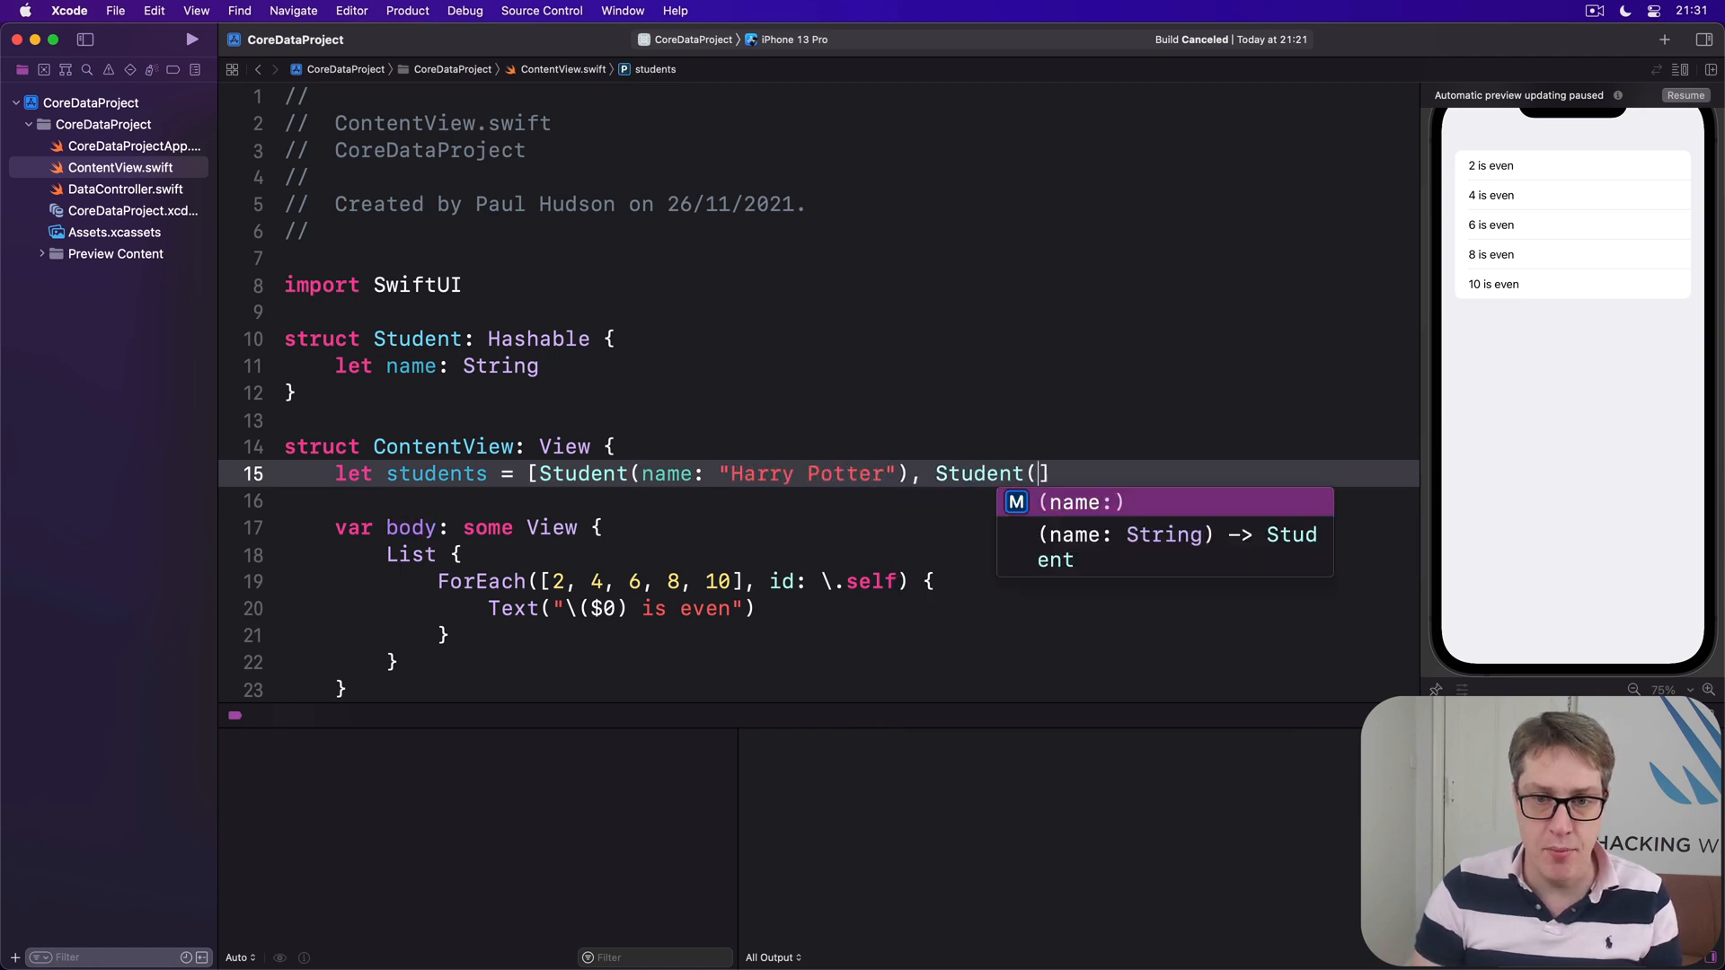
pyautogui.write('name: "Hermio')
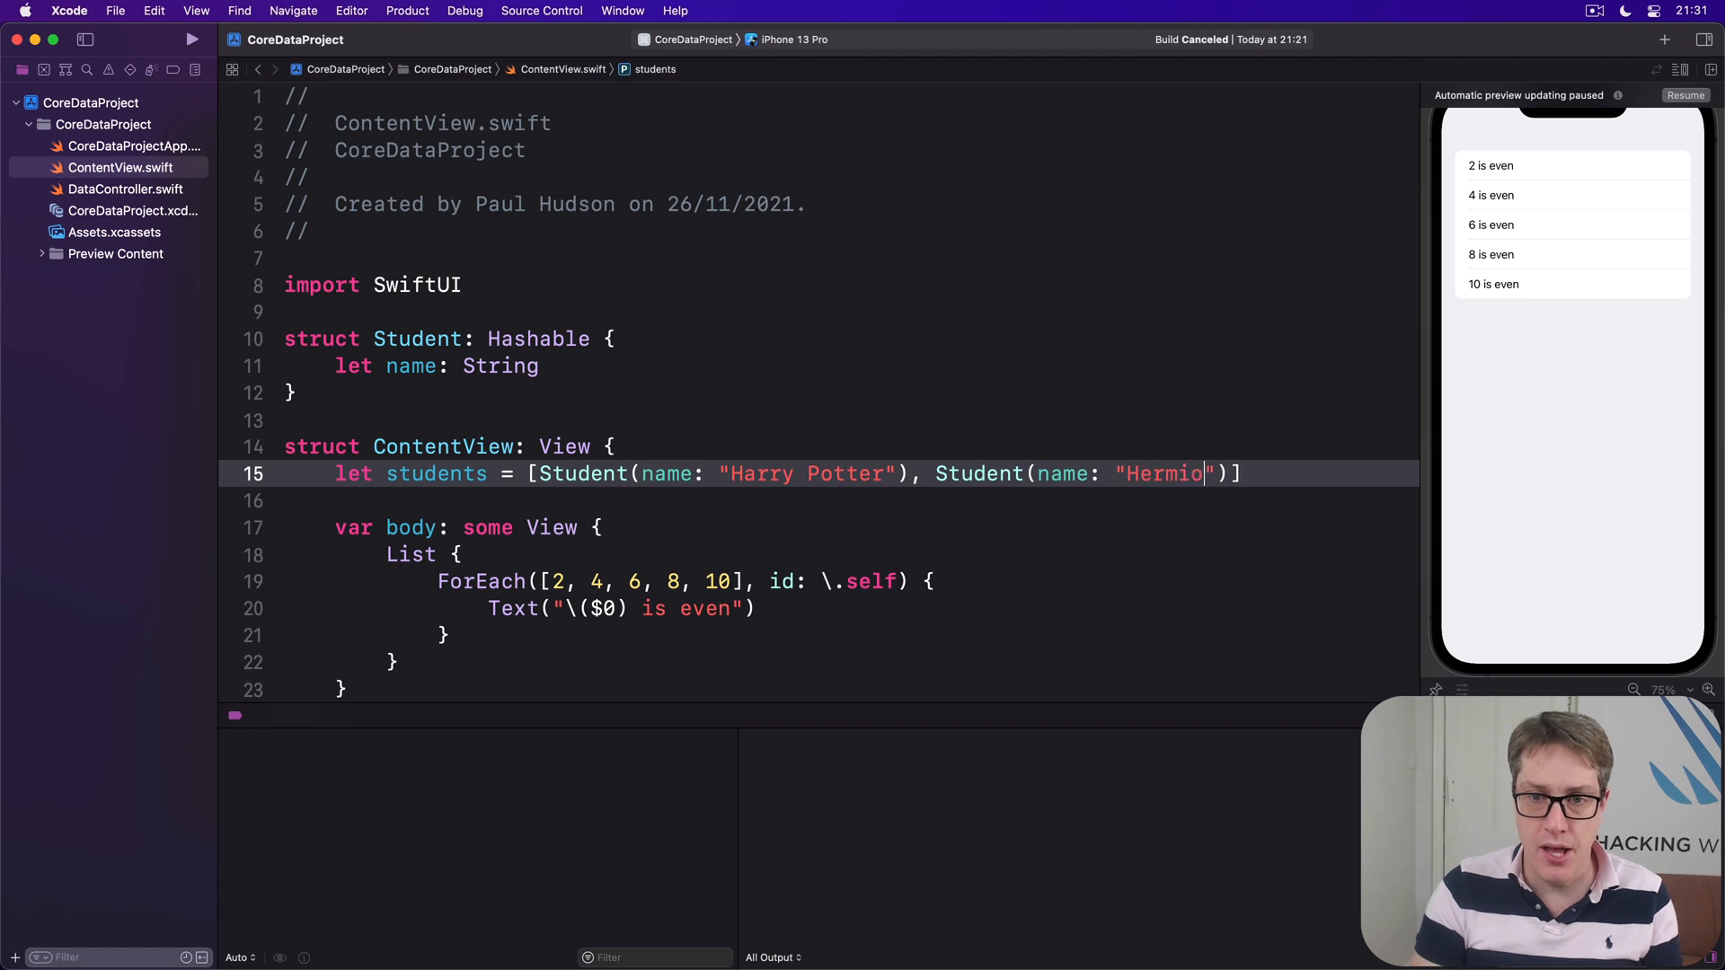
pyautogui.write('ne Gran')
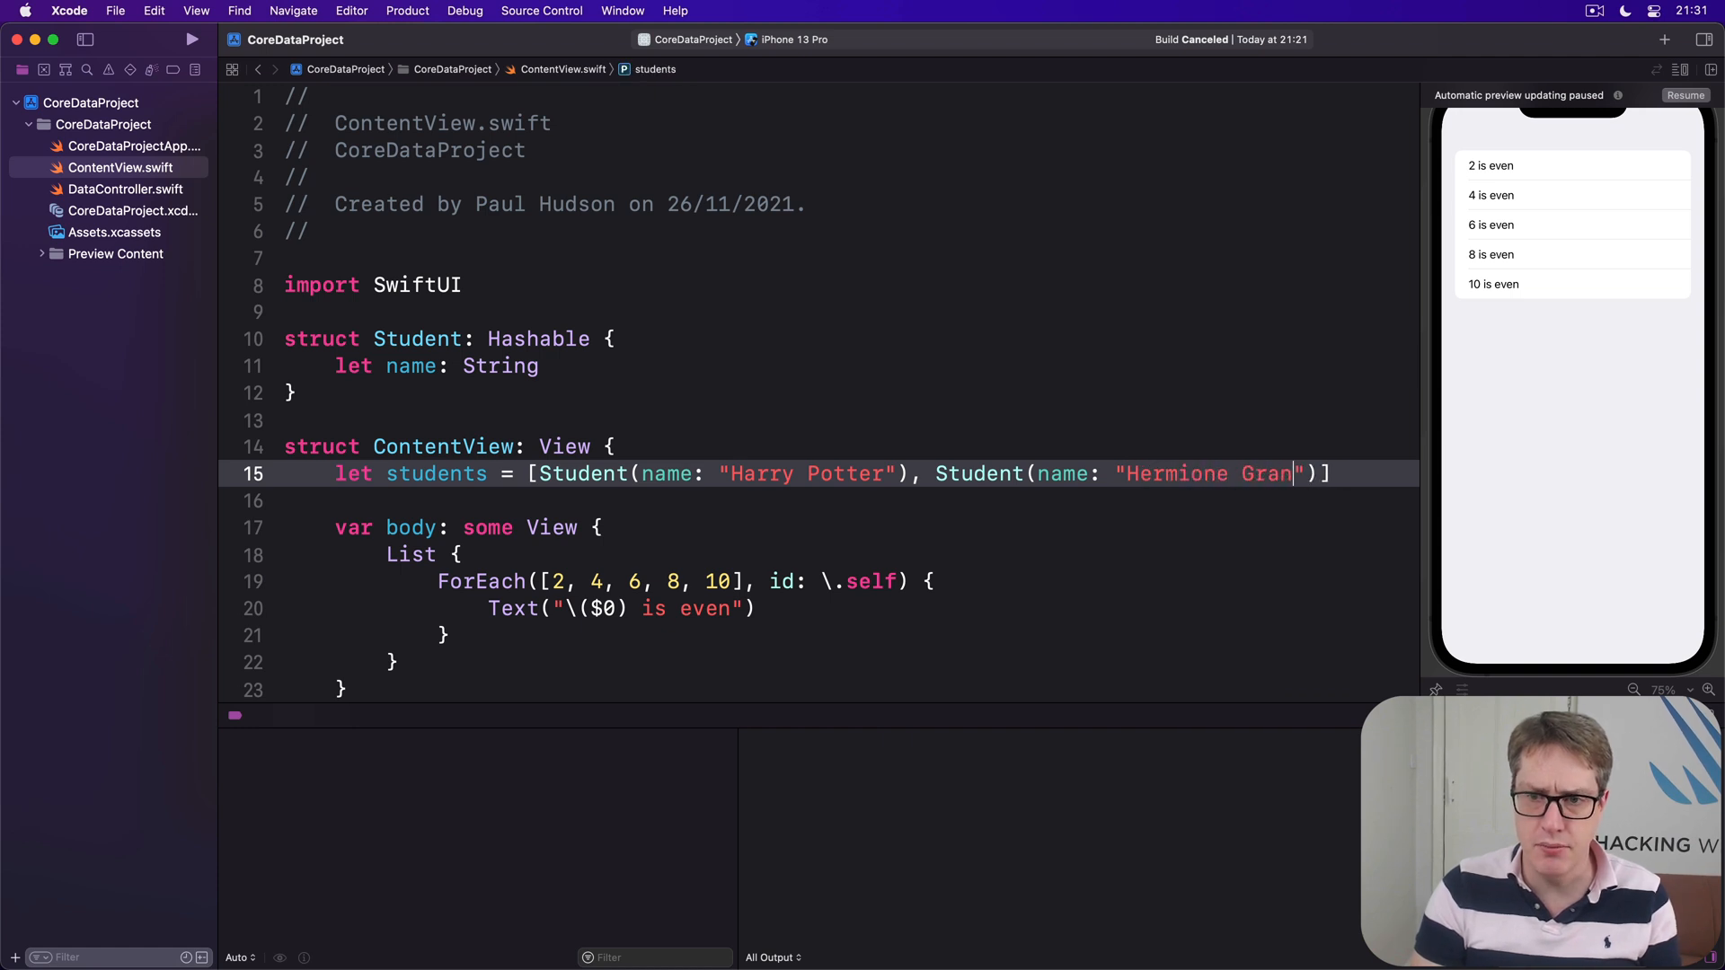
pyautogui.write('ger')
pyautogui.click(850, 553)
pyautogui.write('(')
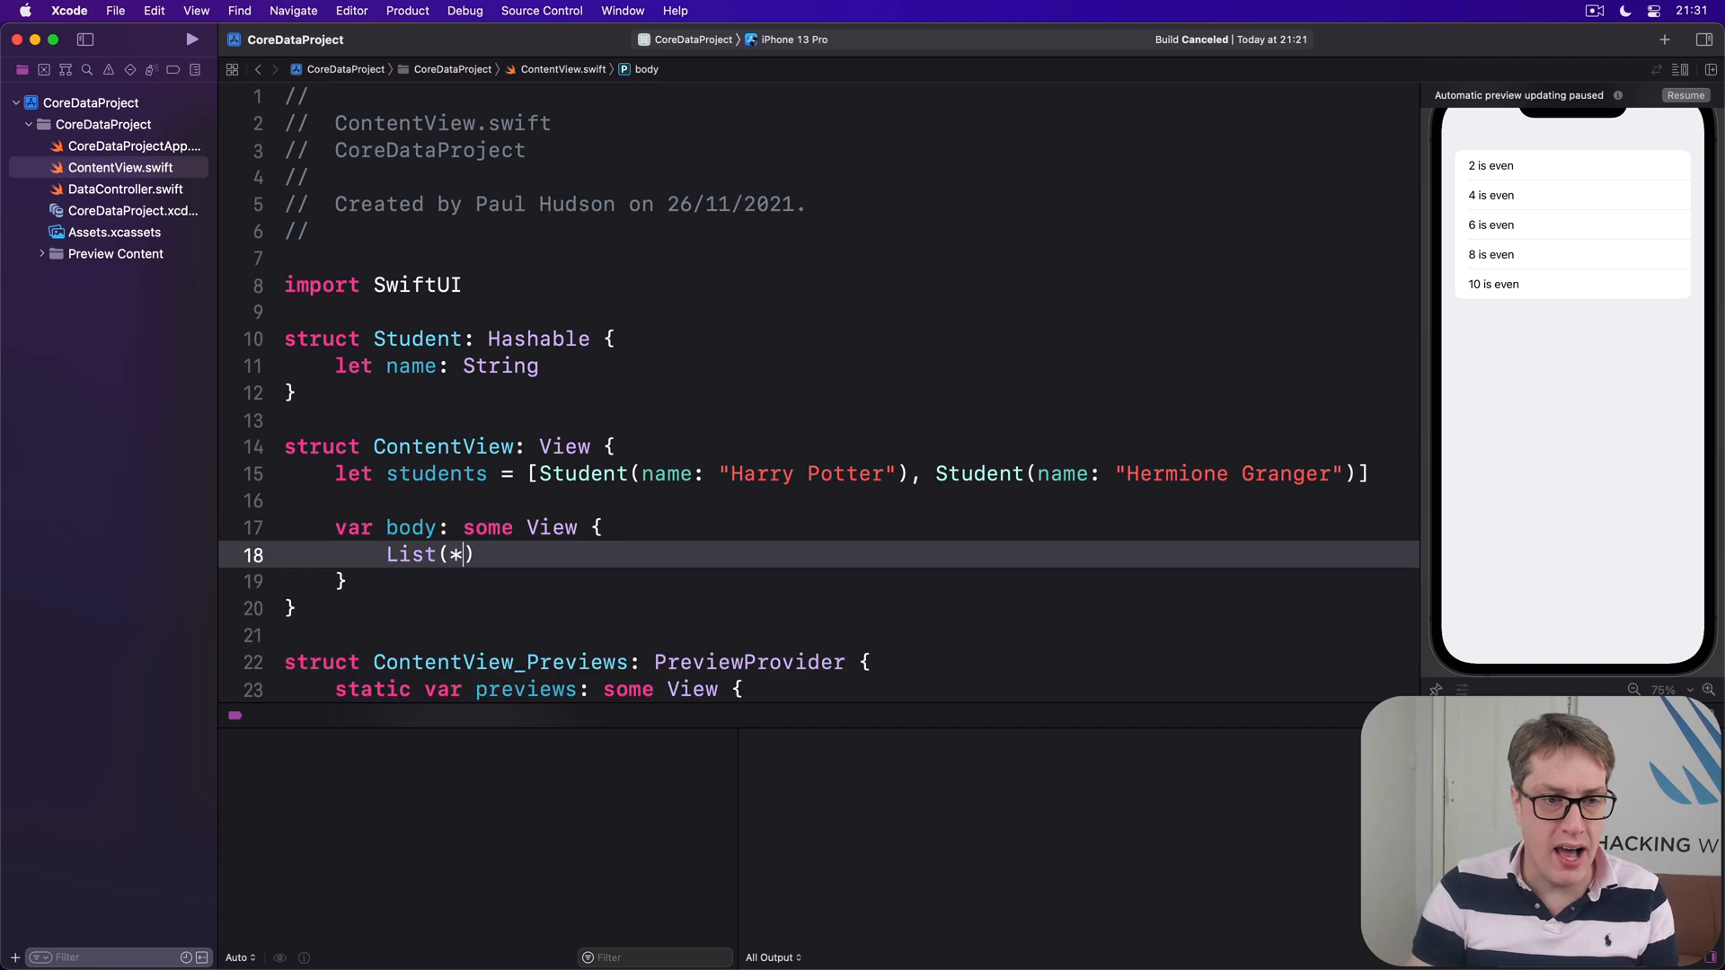
# Step: Change the List to iterate students with id: \.self, showing each student's name
pyautogui.write('students, id: \\.self')
pyautogui.write('Text(student.name)')
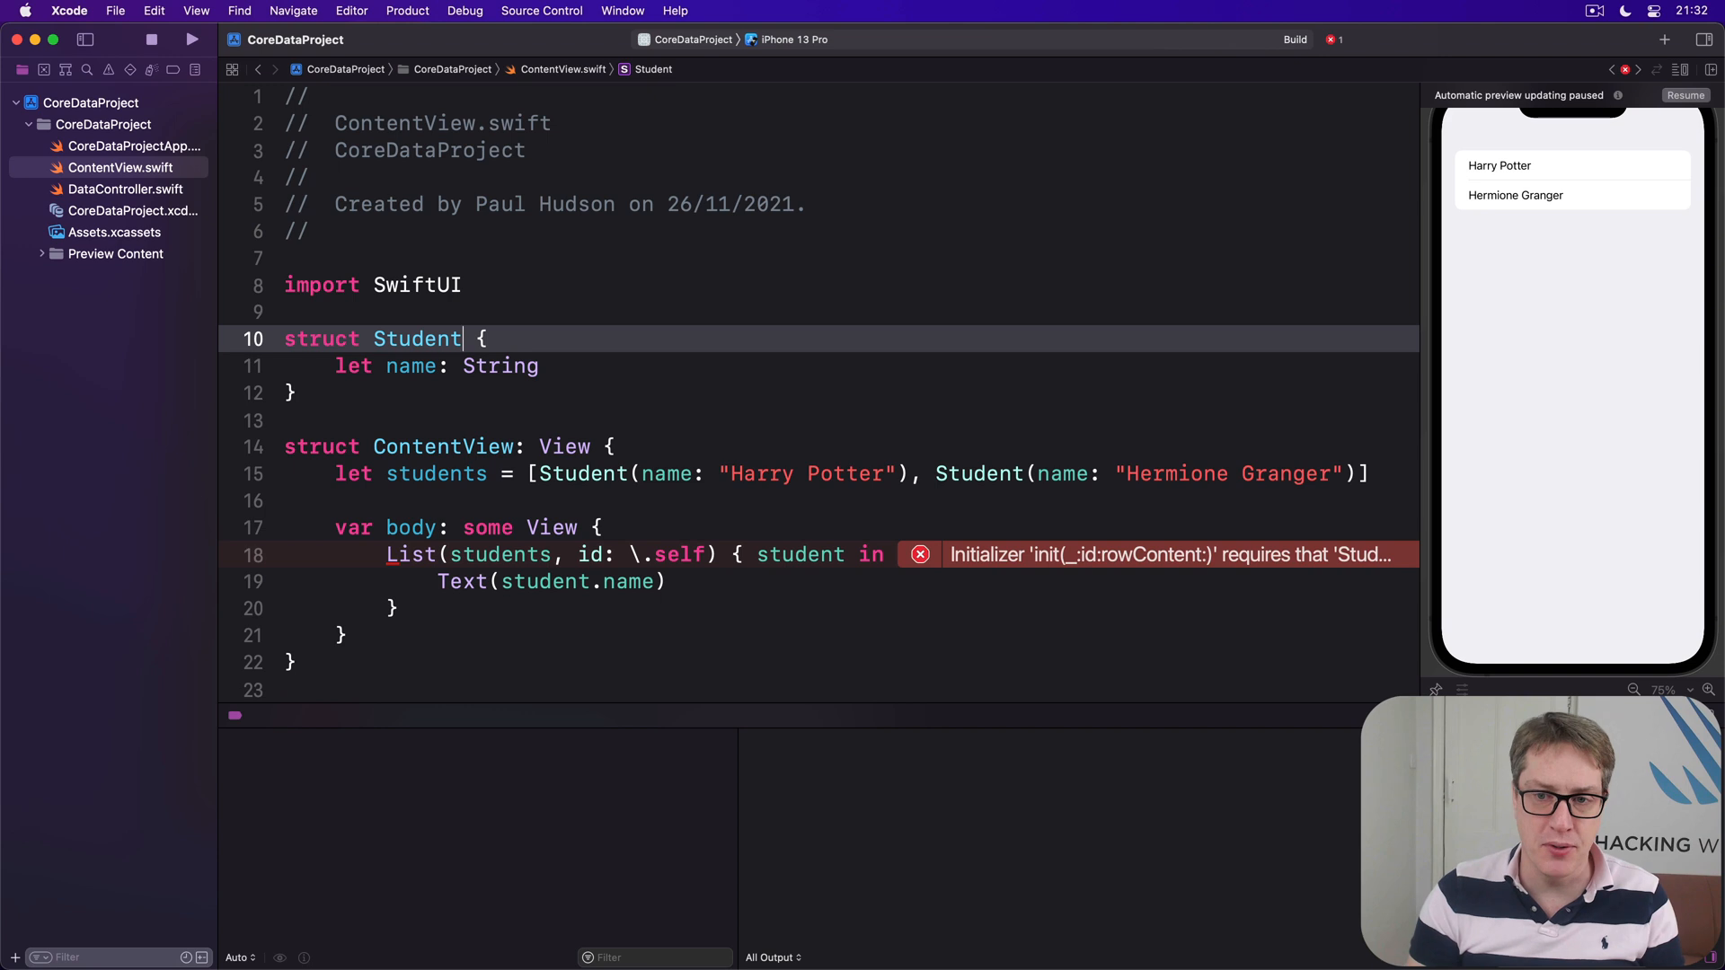
# Step: Add ': Hashable' after struct Student and select the name property line
pyautogui.click(193, 39)
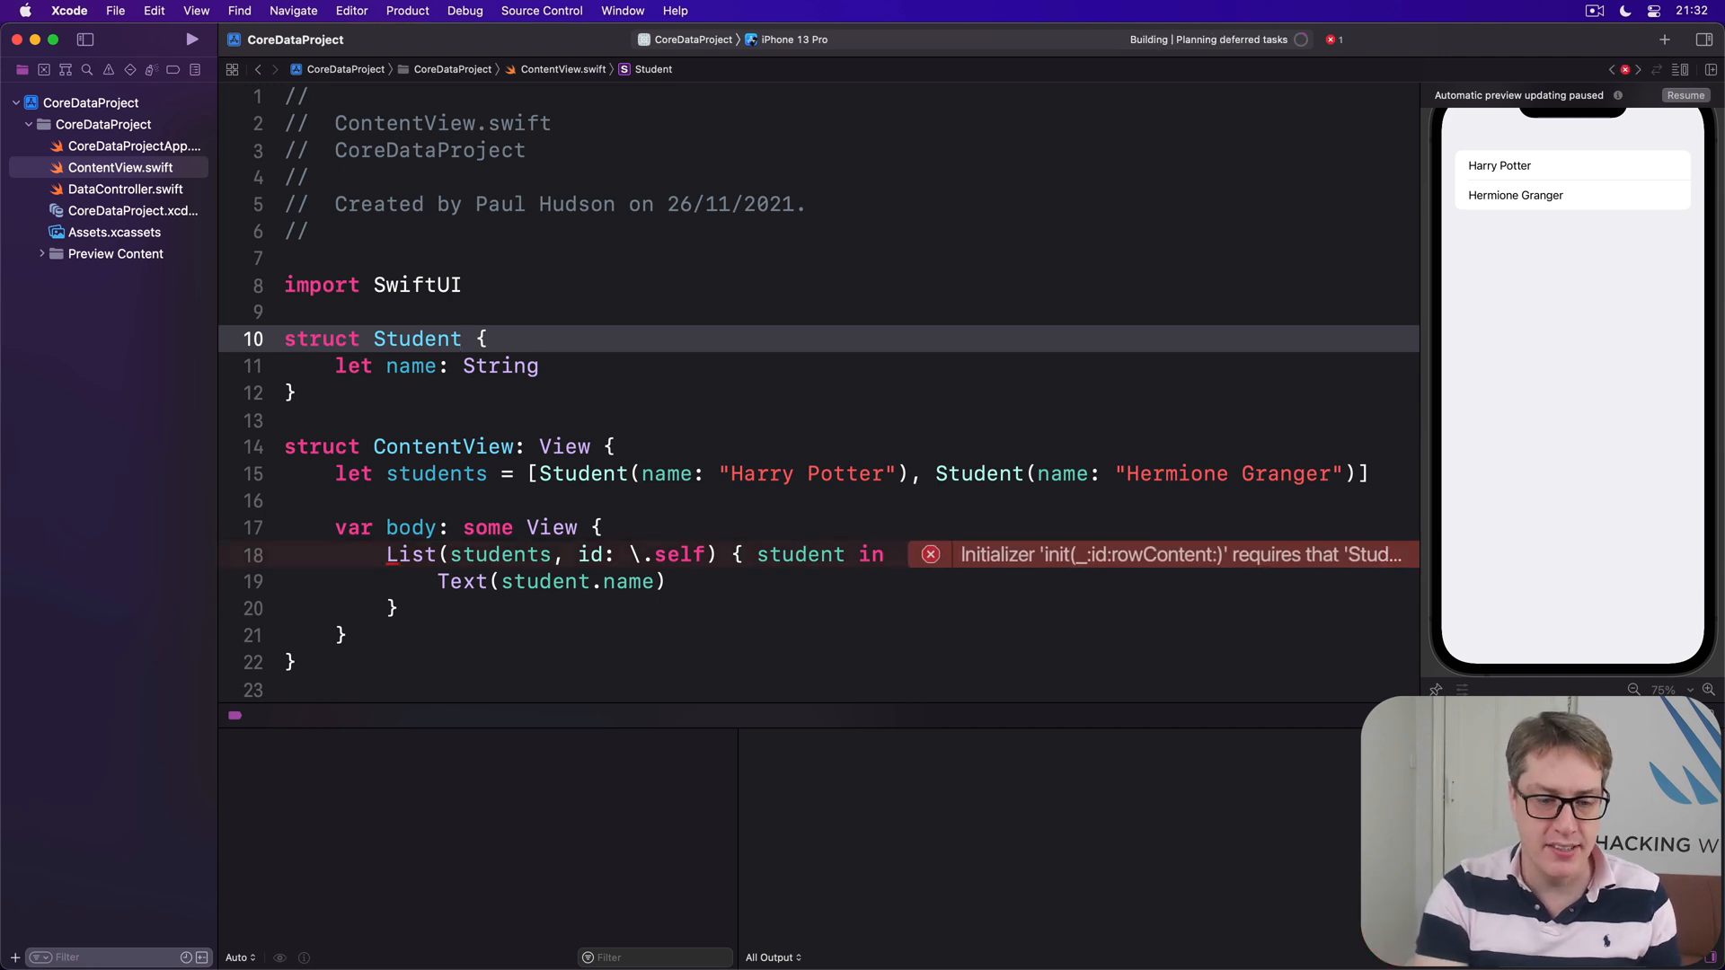
pyautogui.write(': Hashable')
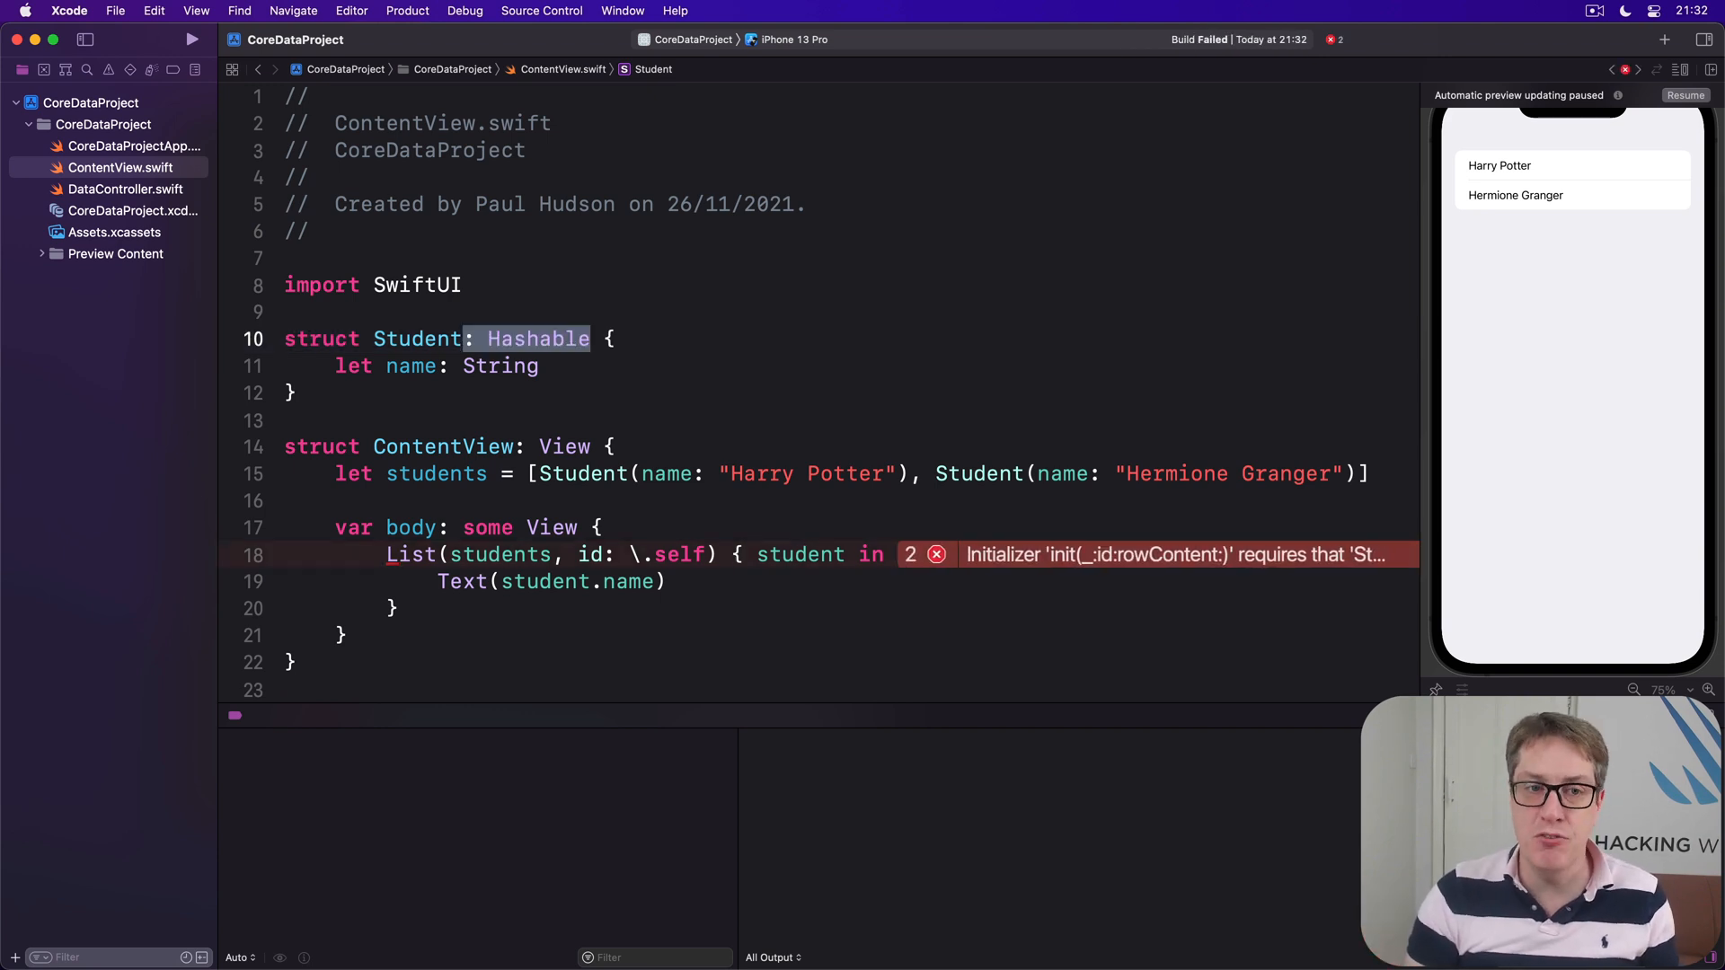
pyautogui.click(501, 365)
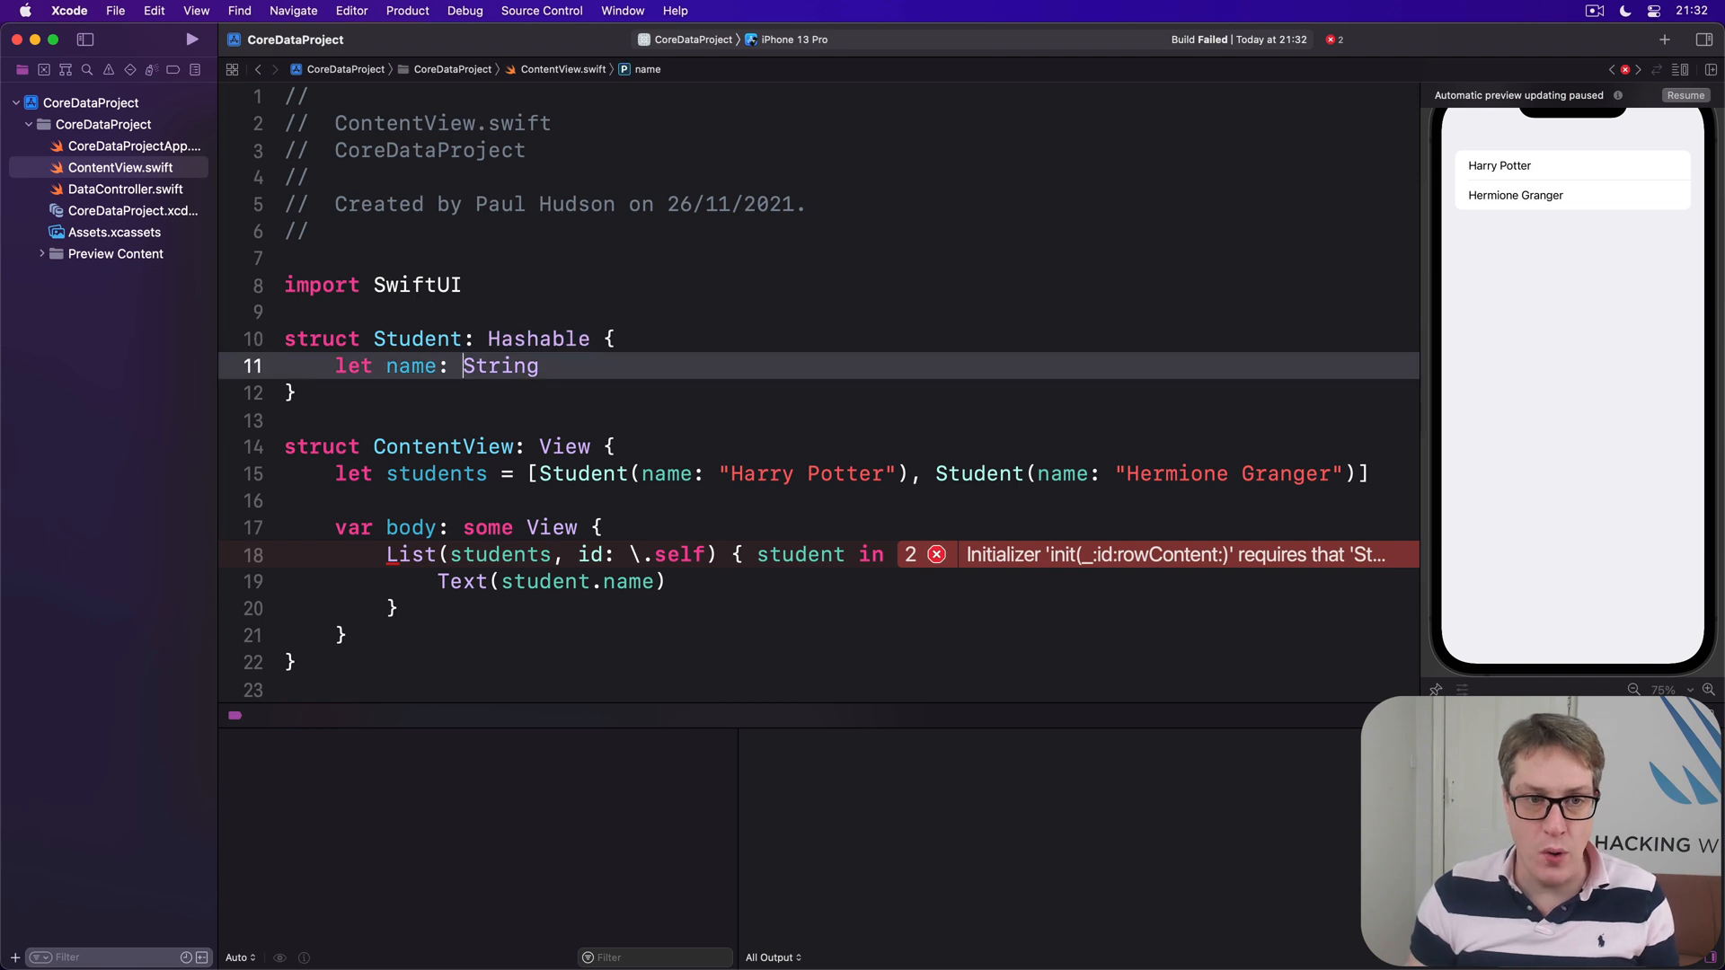
pyautogui.tripleClick(437, 365)
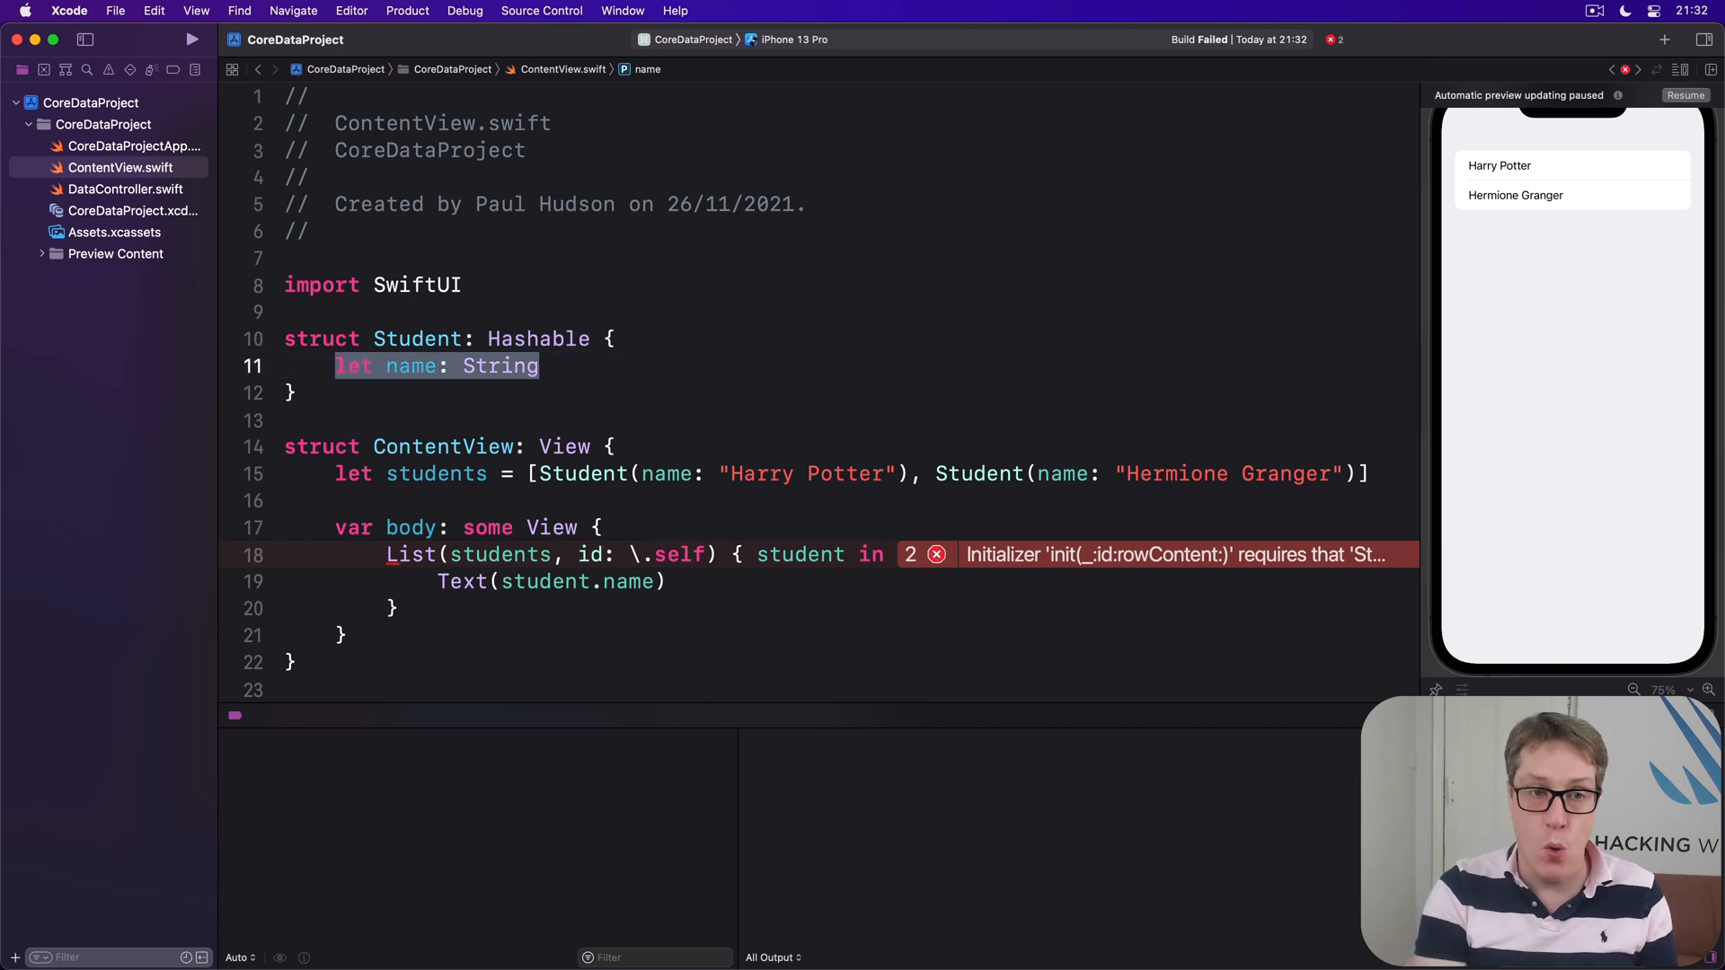